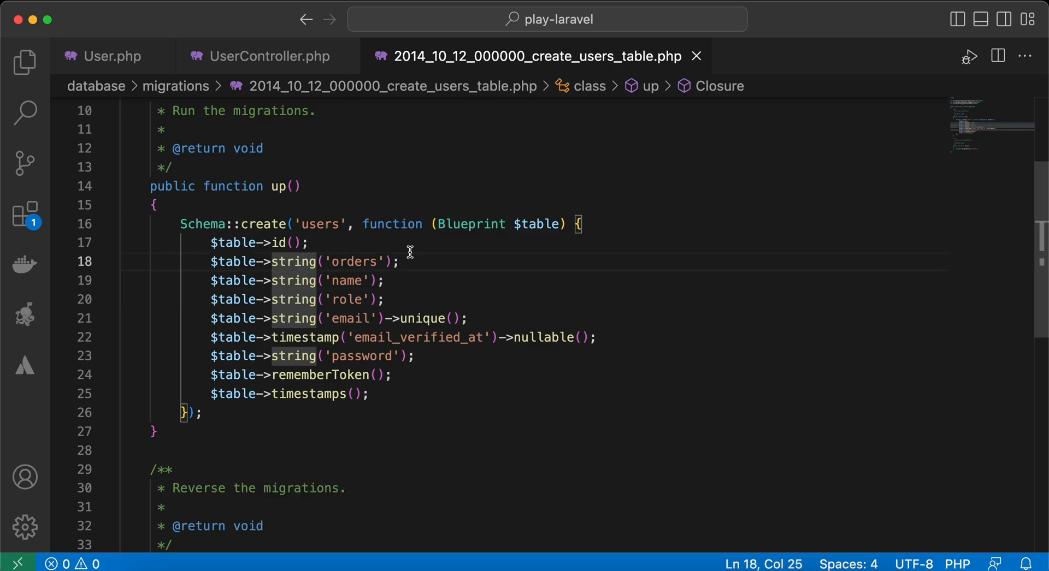
# Inspect the string orders column line, then open User.php and scroll to scopeOrdersCount
pyautogui.click(400, 261)
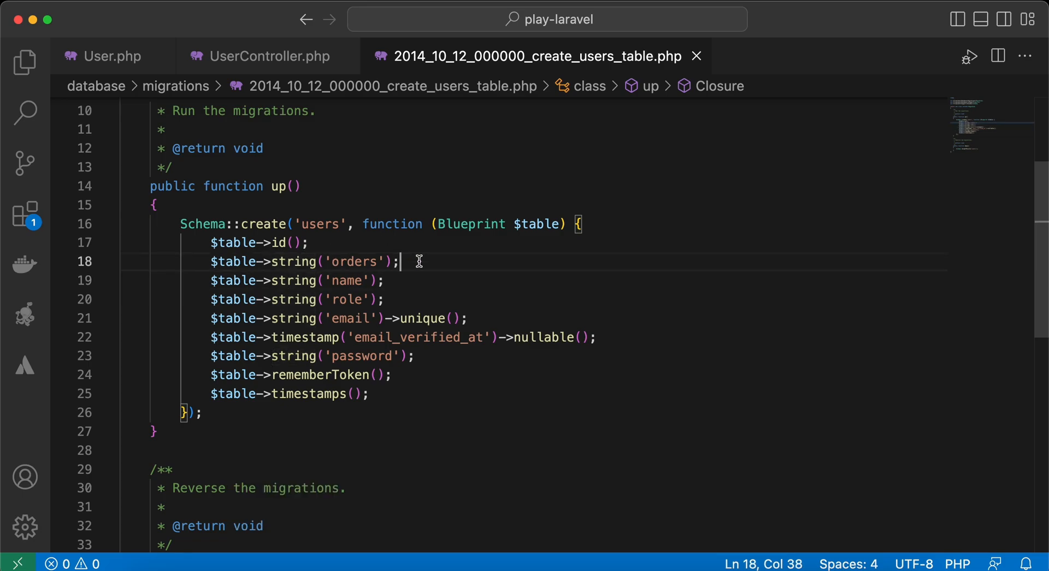
pyautogui.moveTo(296, 262)
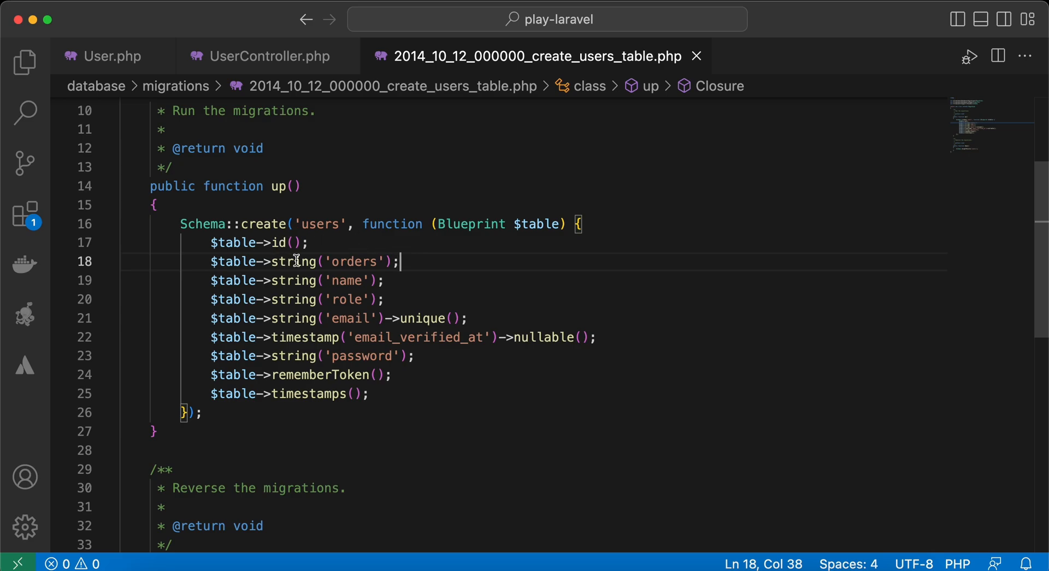
pyautogui.doubleClick(293, 262)
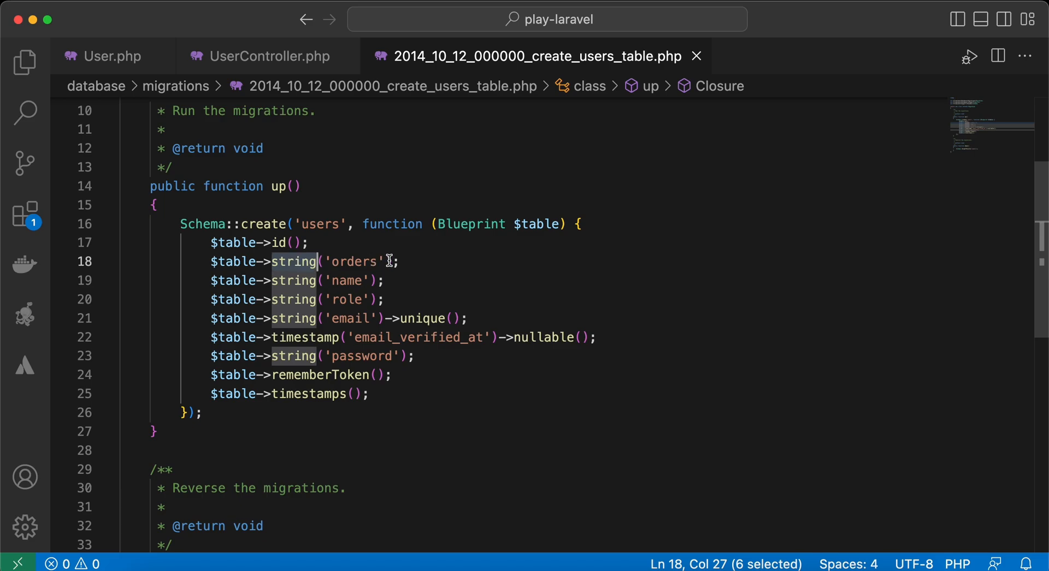
pyautogui.click(400, 261)
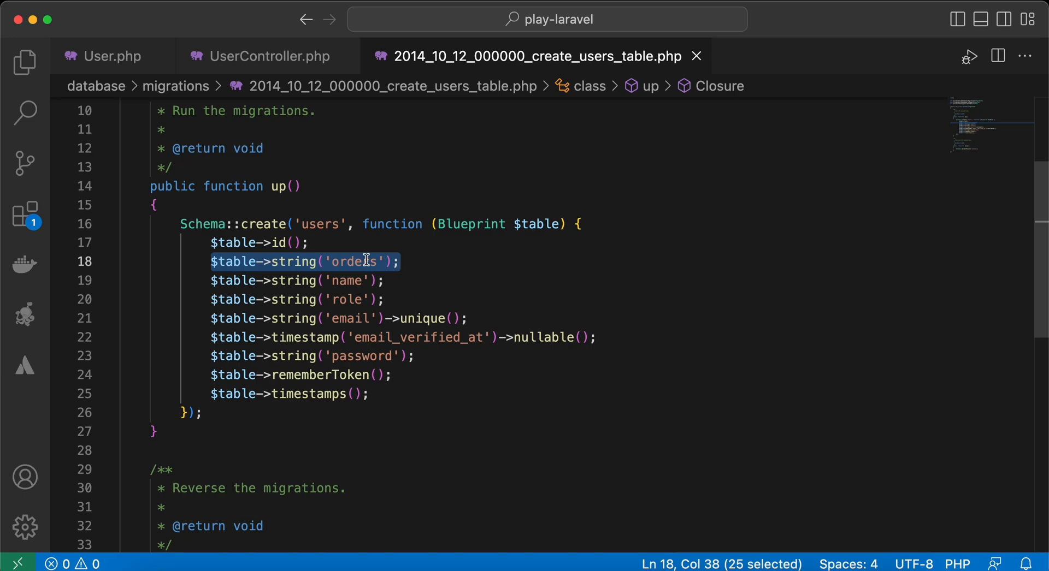
pyautogui.click(357, 261)
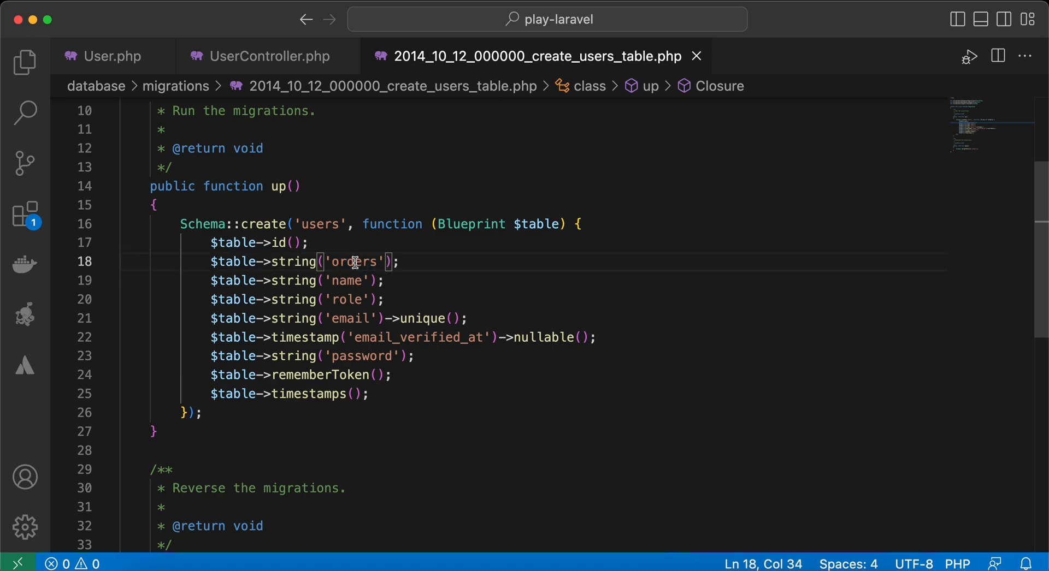
pyautogui.click(301, 262)
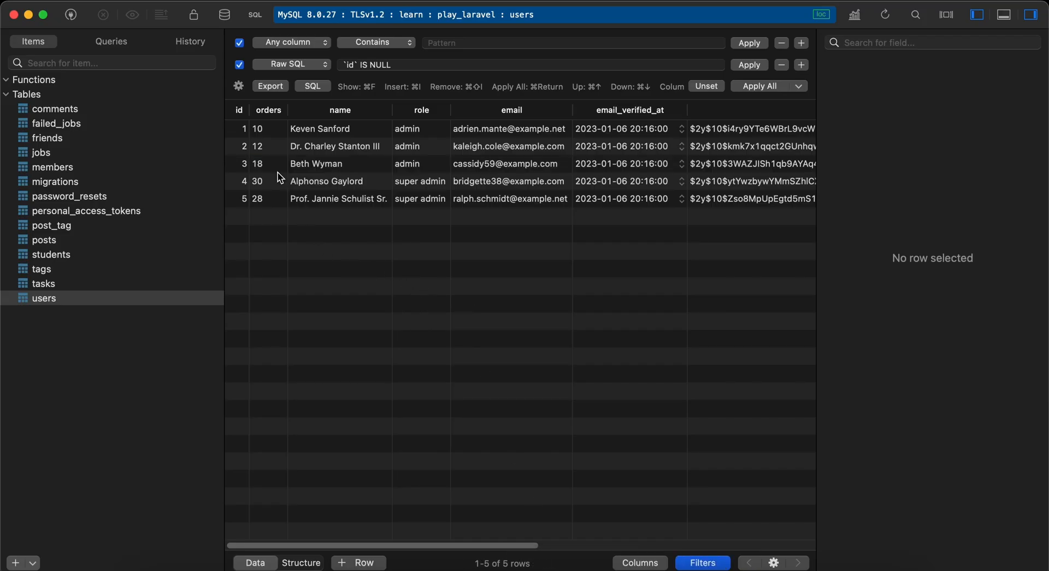
pyautogui.moveTo(282, 151)
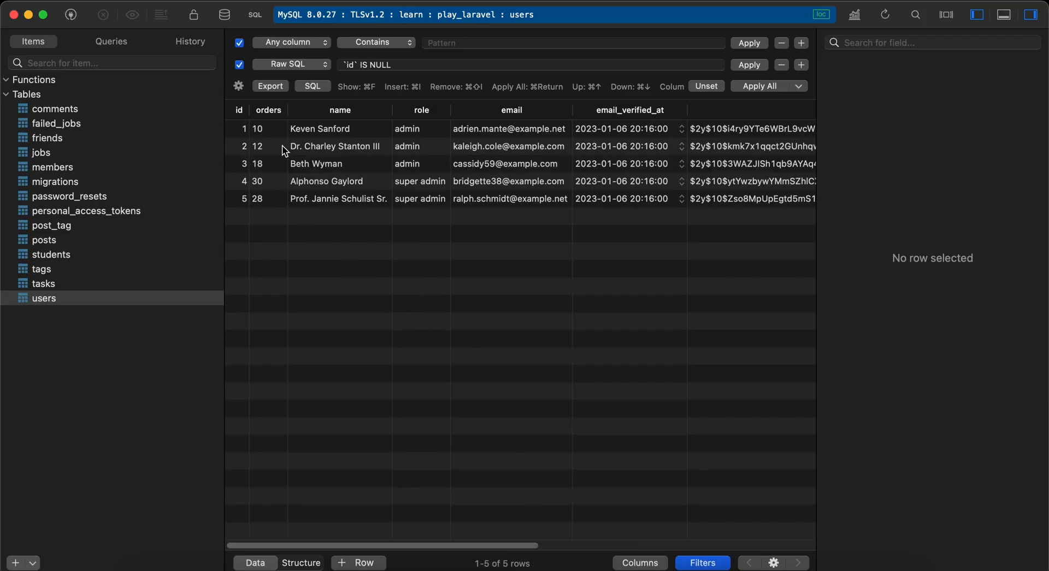
pyautogui.moveTo(284, 207)
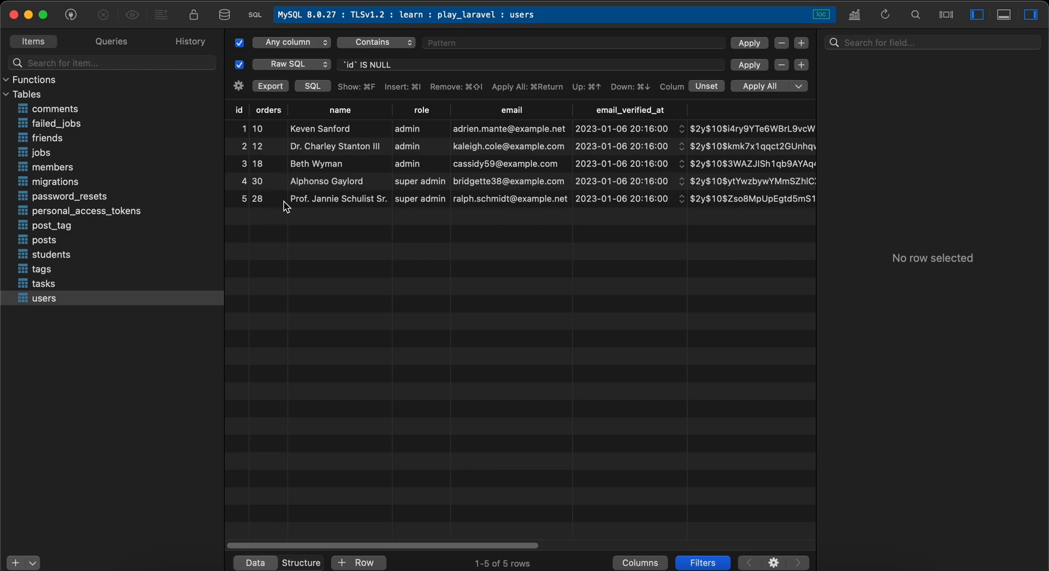
pyautogui.moveTo(452, 569)
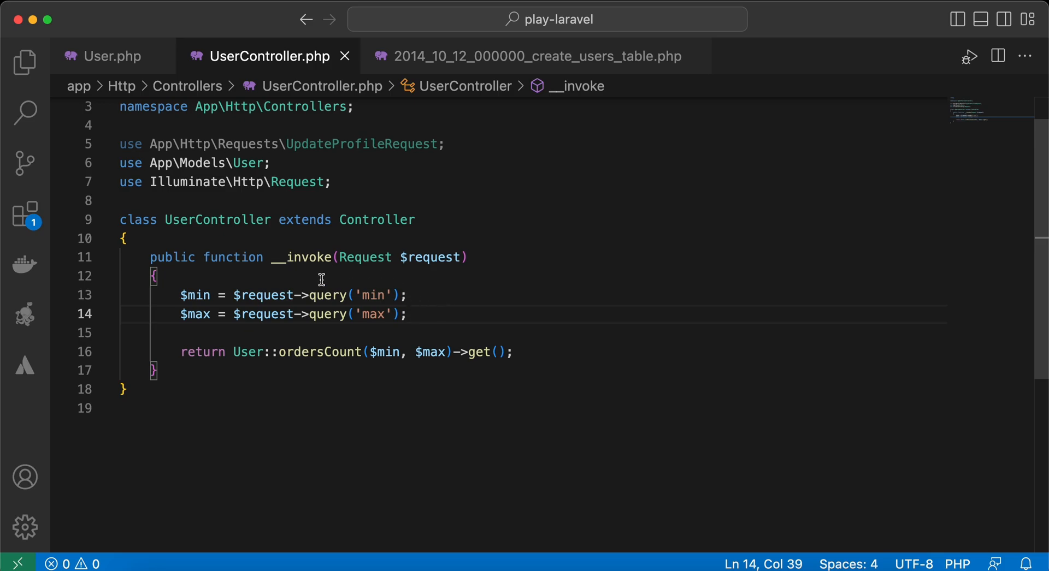
pyautogui.moveTo(328, 315)
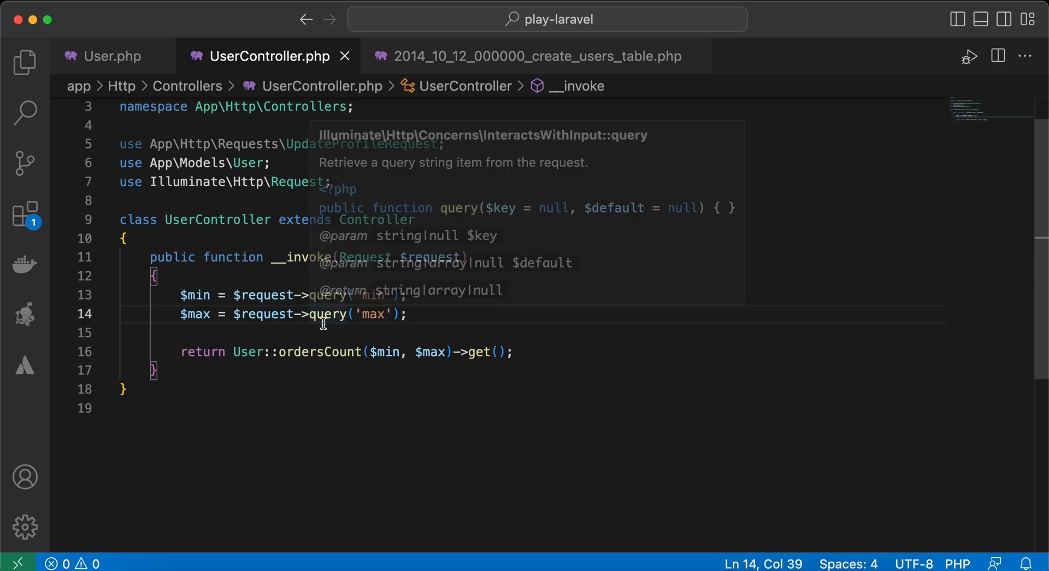
pyautogui.click(111, 56)
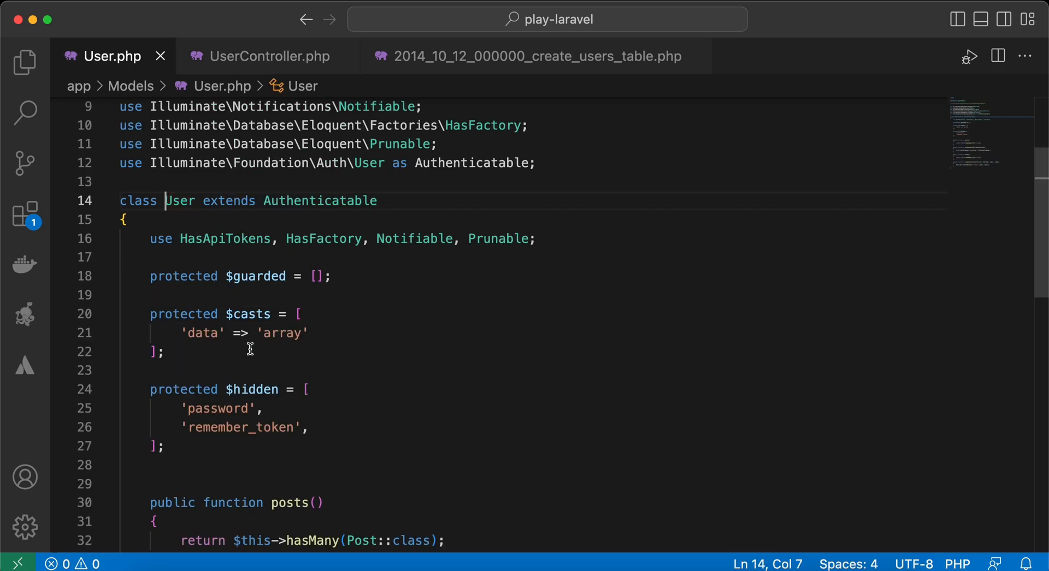
pyautogui.scroll(-3)
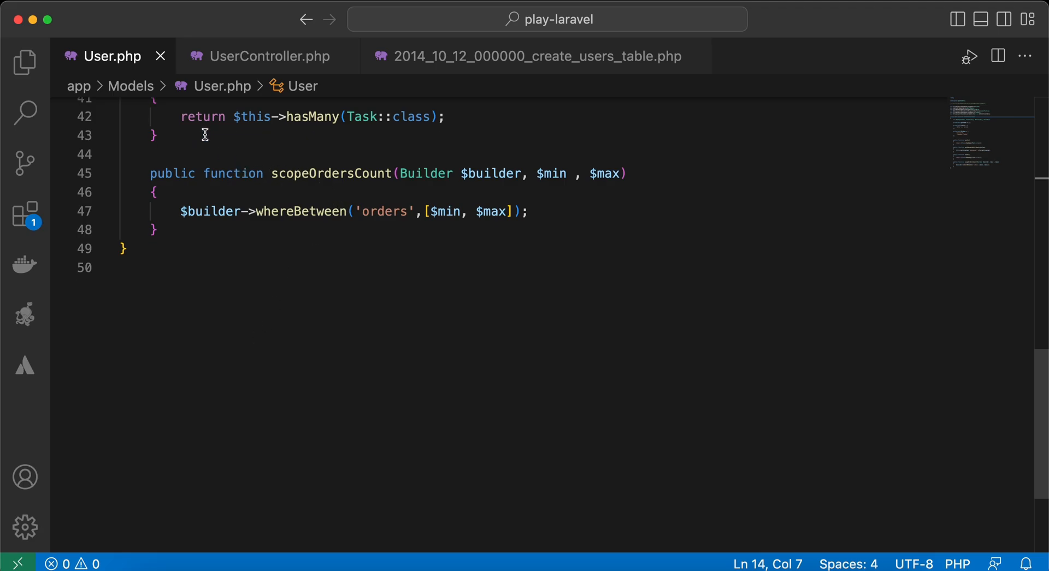
pyautogui.moveTo(309, 173)
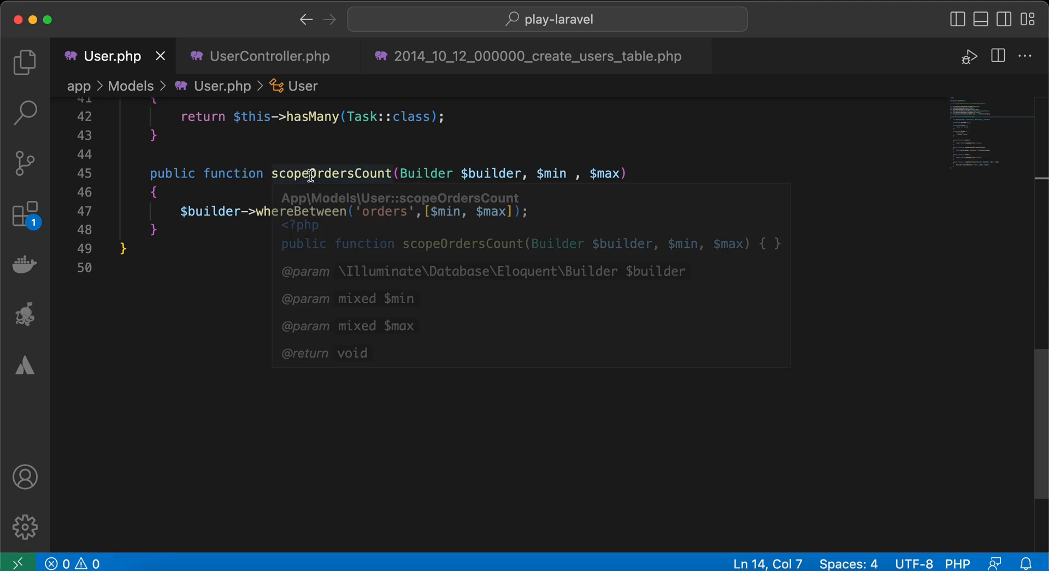
pyautogui.moveTo(550, 174)
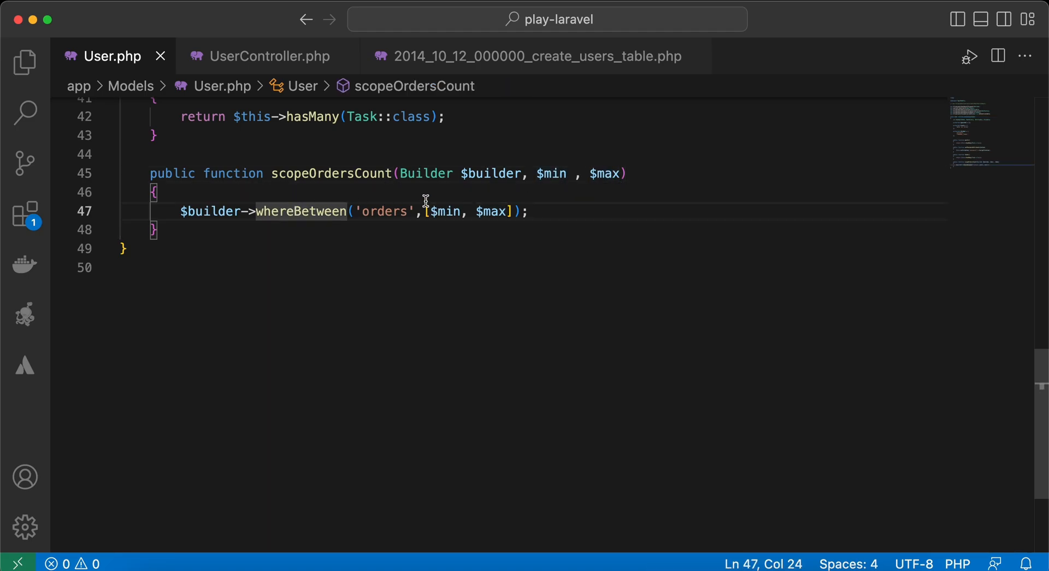
pyautogui.moveTo(472, 224)
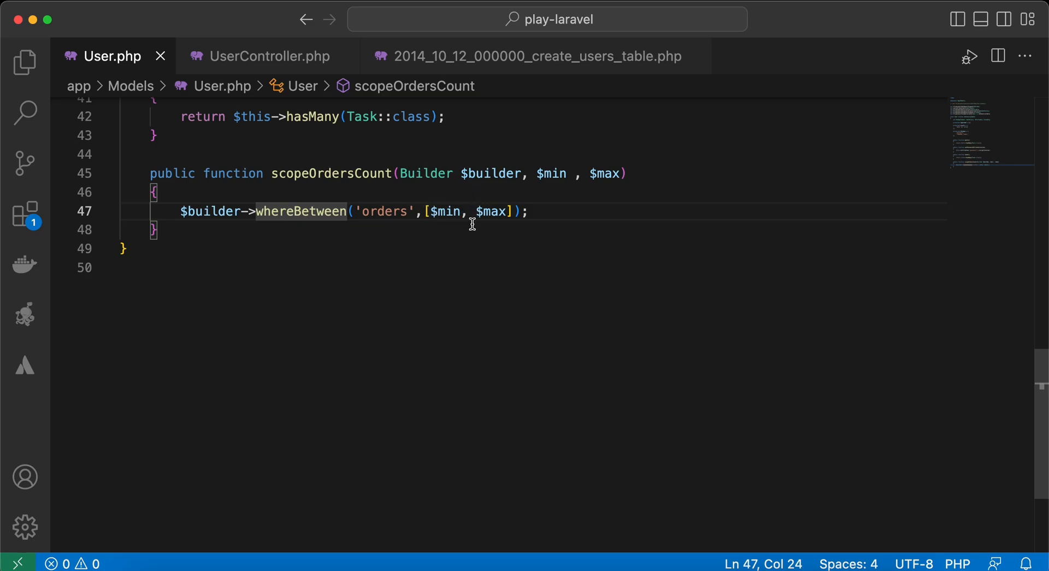
pyautogui.moveTo(267, 57)
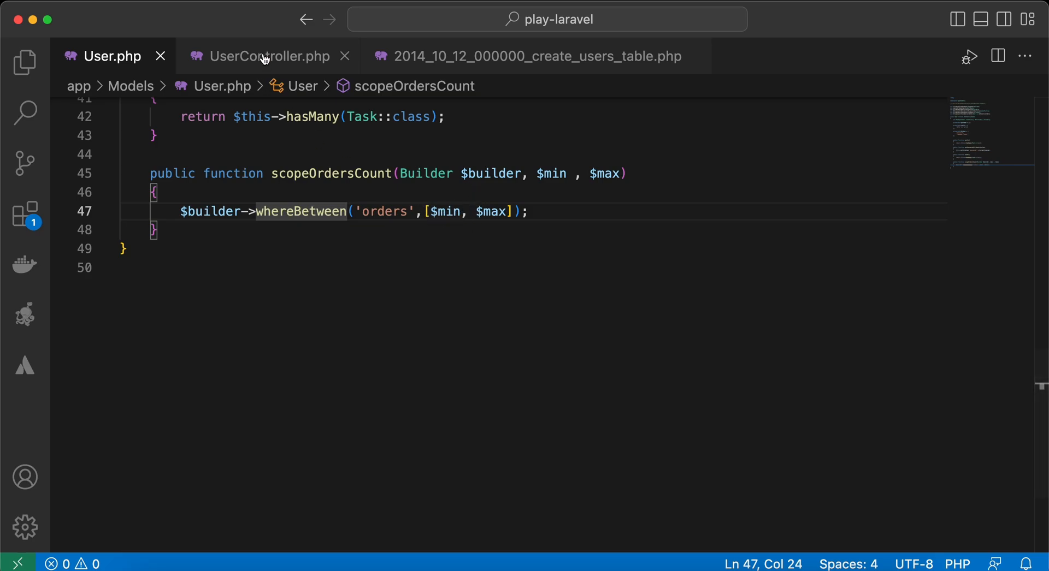
pyautogui.moveTo(263, 83)
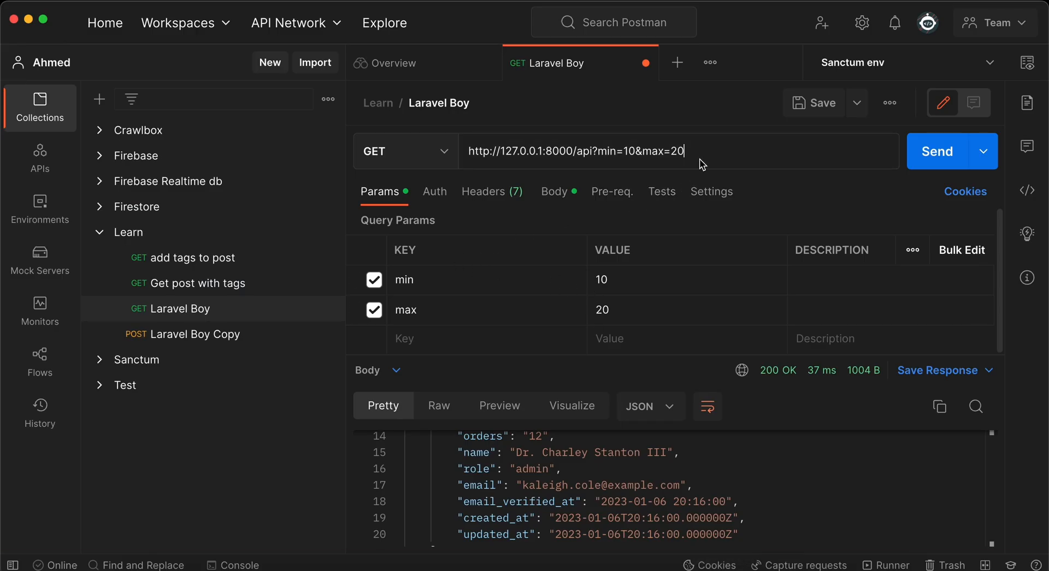
pyautogui.moveTo(524, 261)
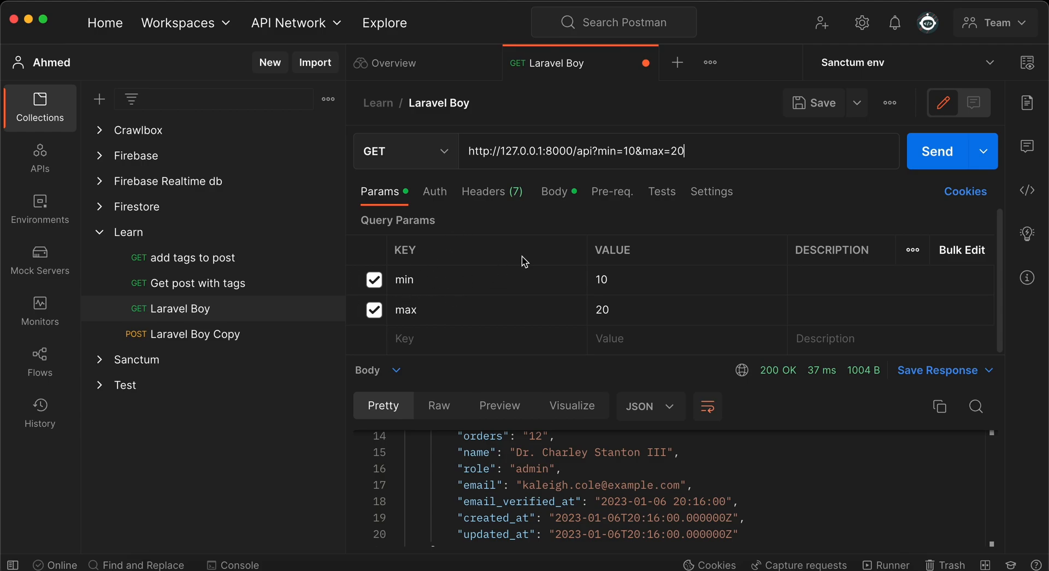
pyautogui.moveTo(447, 286)
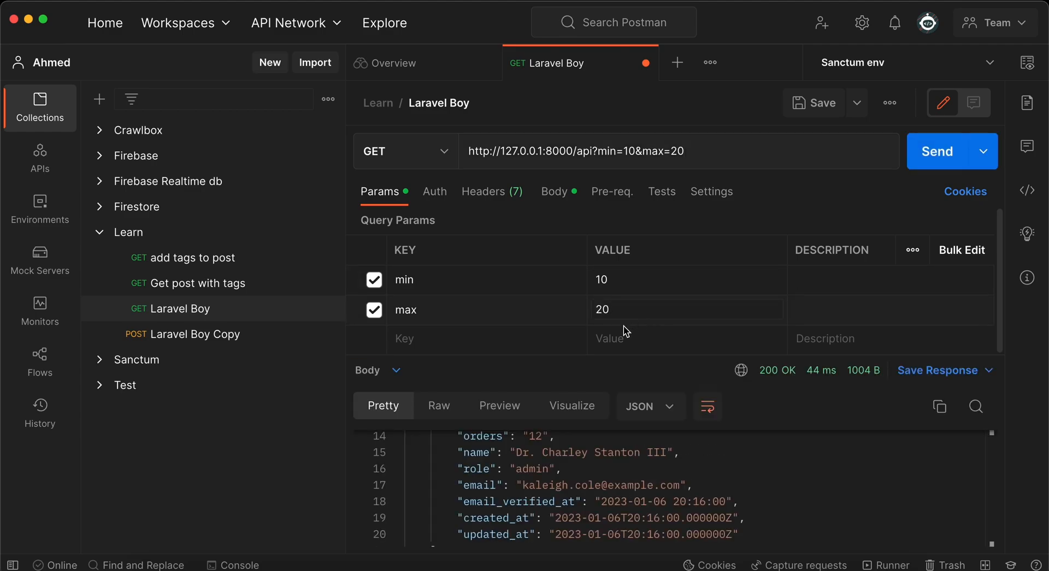
# Scroll the min=10&max=20 JSON response back up to the top
pyautogui.scroll(3)
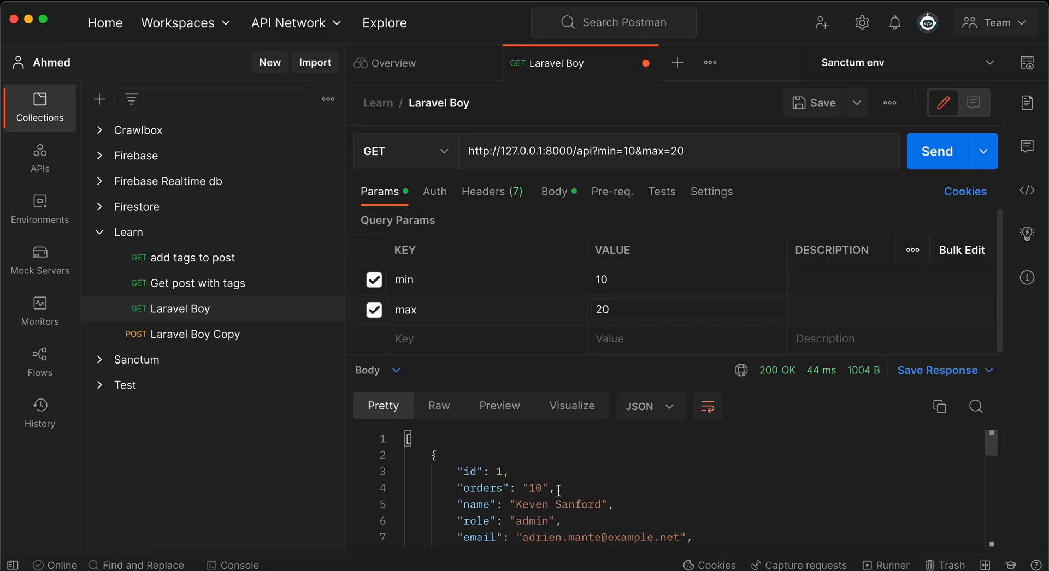
# In UserController, begin a get() column array with 'id', then start 'orders'
pyautogui.press('cmd+tab')
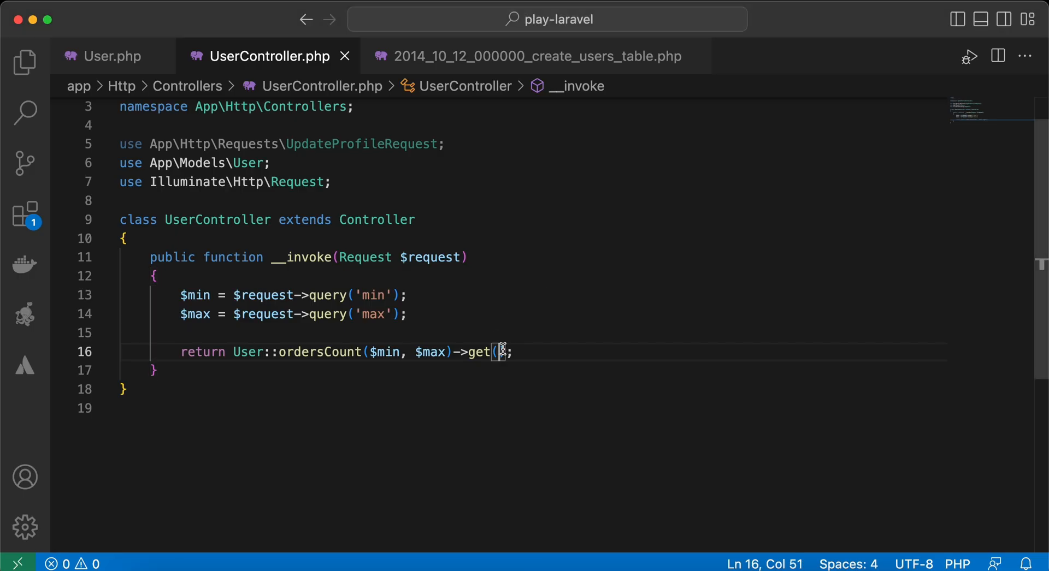
pyautogui.write("['']")
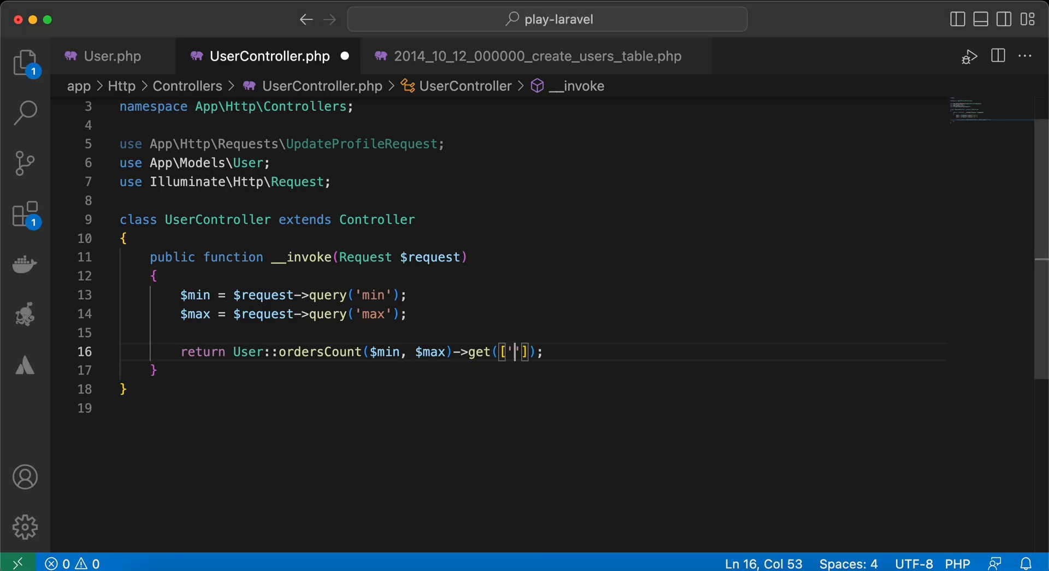
pyautogui.write("id',")
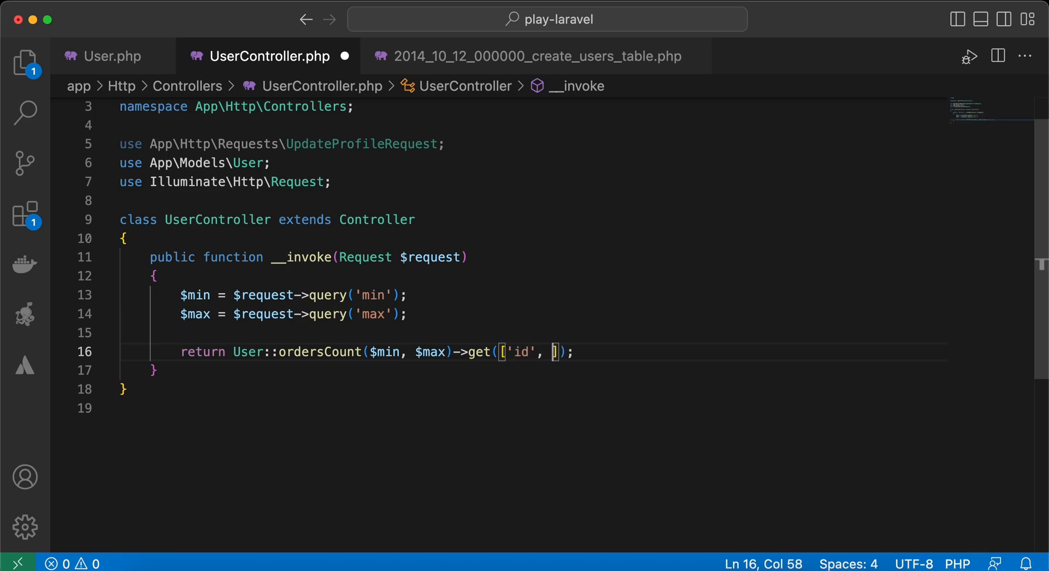
pyautogui.write("'ord")
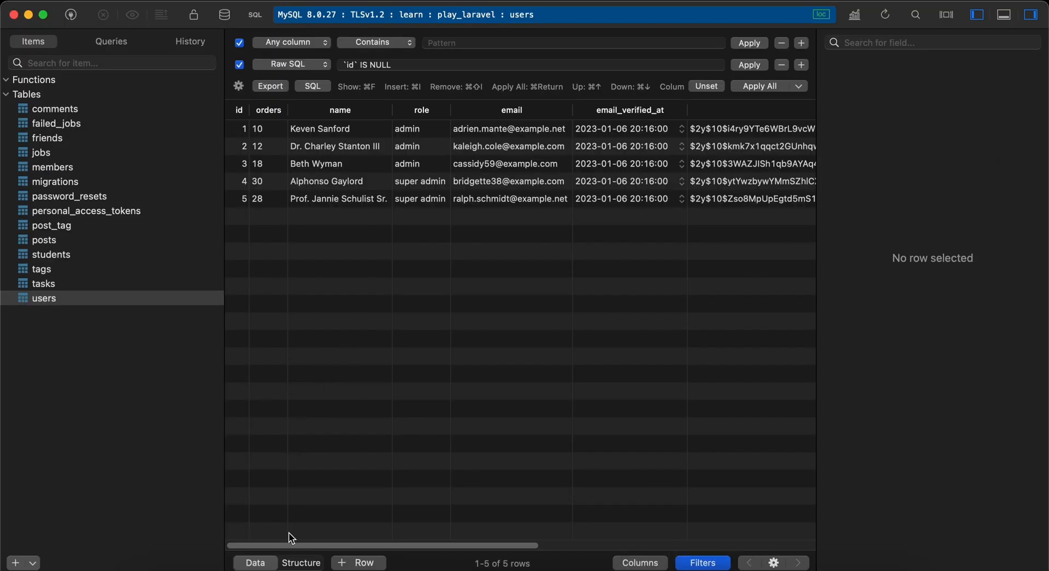
# Show the users table structure and check that orders is varchar(255)
pyautogui.click(301, 562)
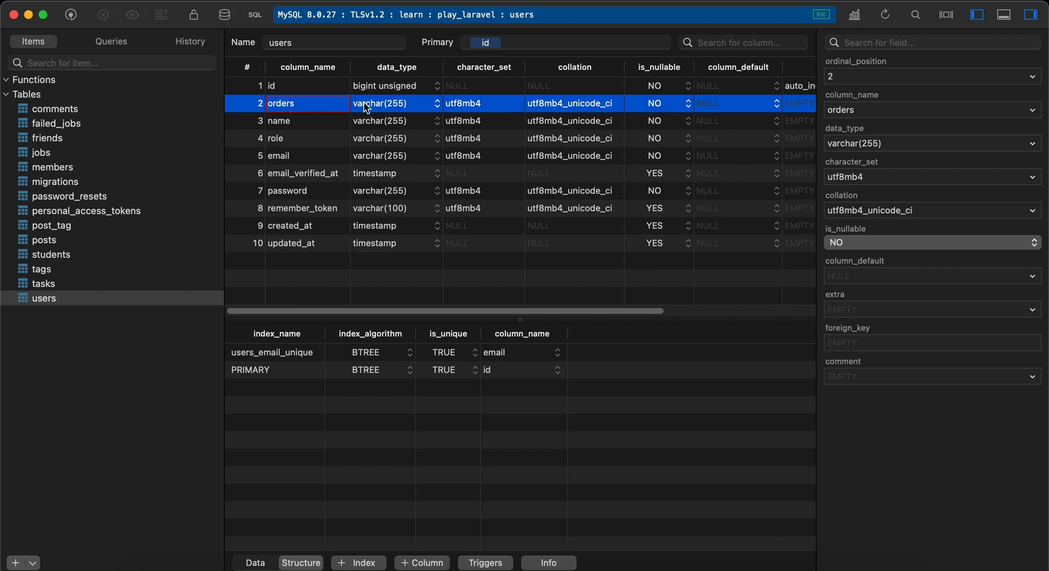
pyautogui.click(255, 563)
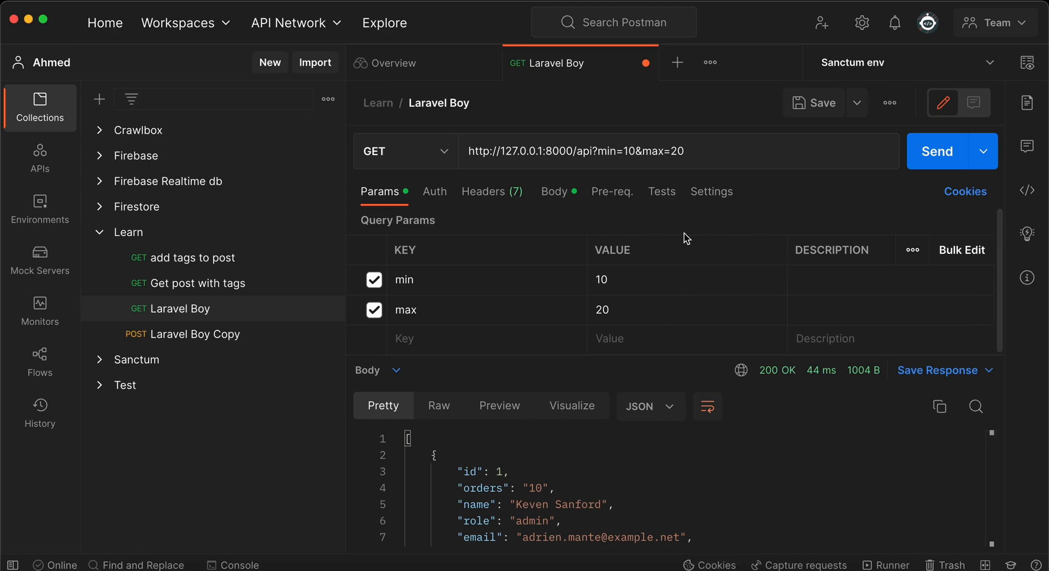
pyautogui.moveTo(628, 276)
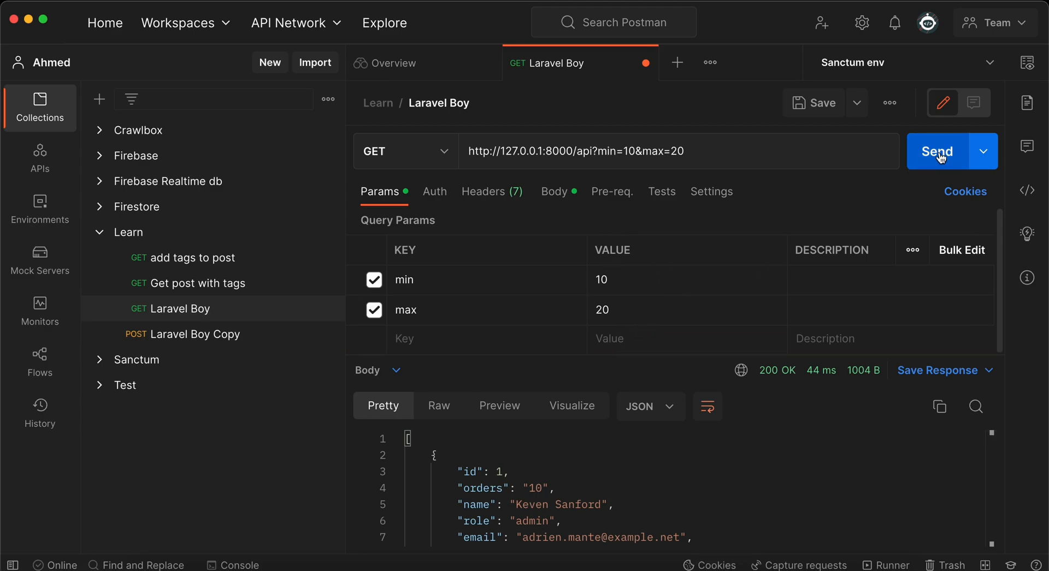
# Scroll through the JSON response, which lists only id and orders per user
pyautogui.click(936, 151)
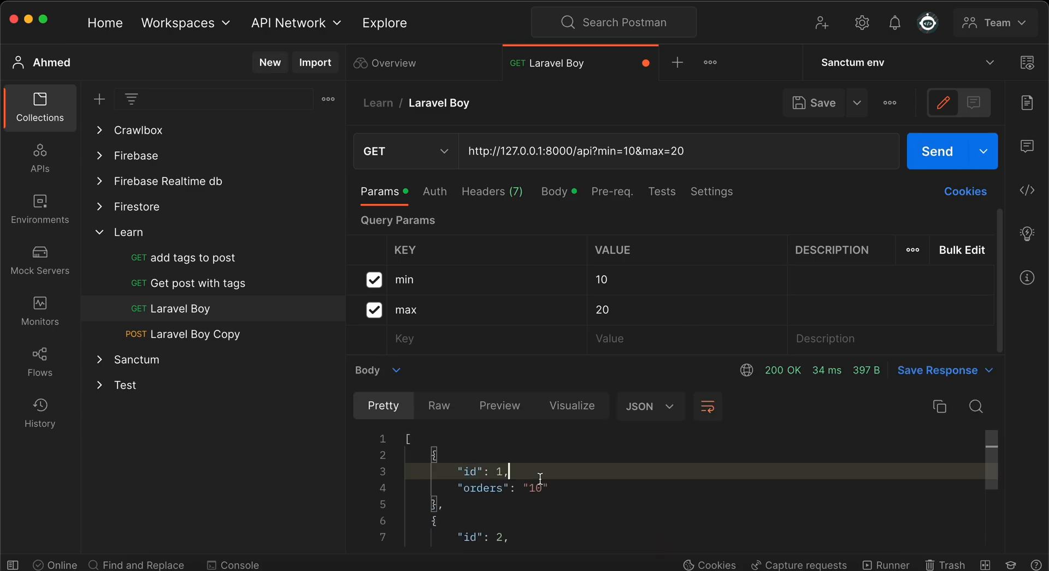
pyautogui.scroll(-3)
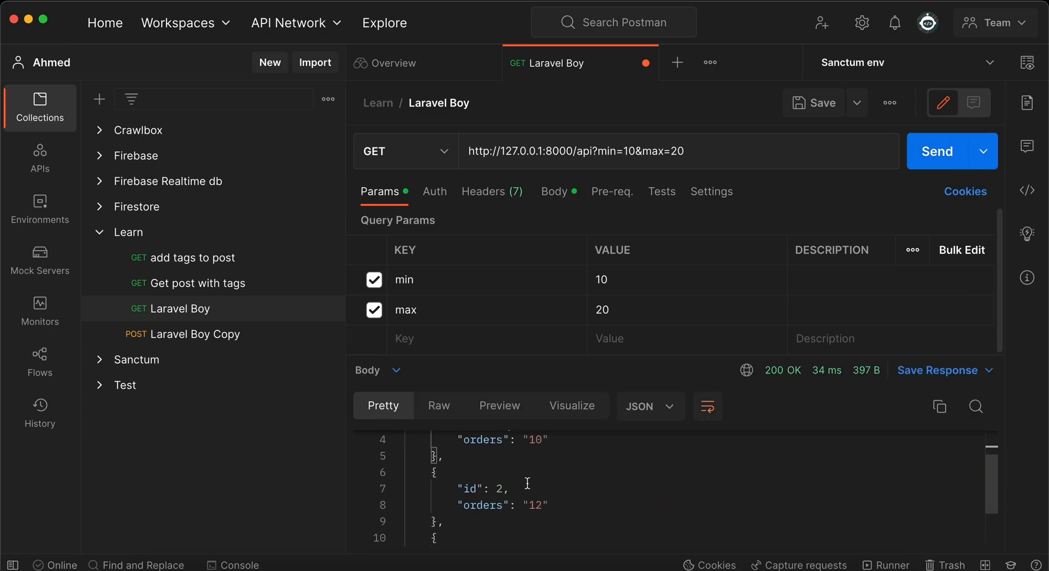
pyautogui.scroll(-3)
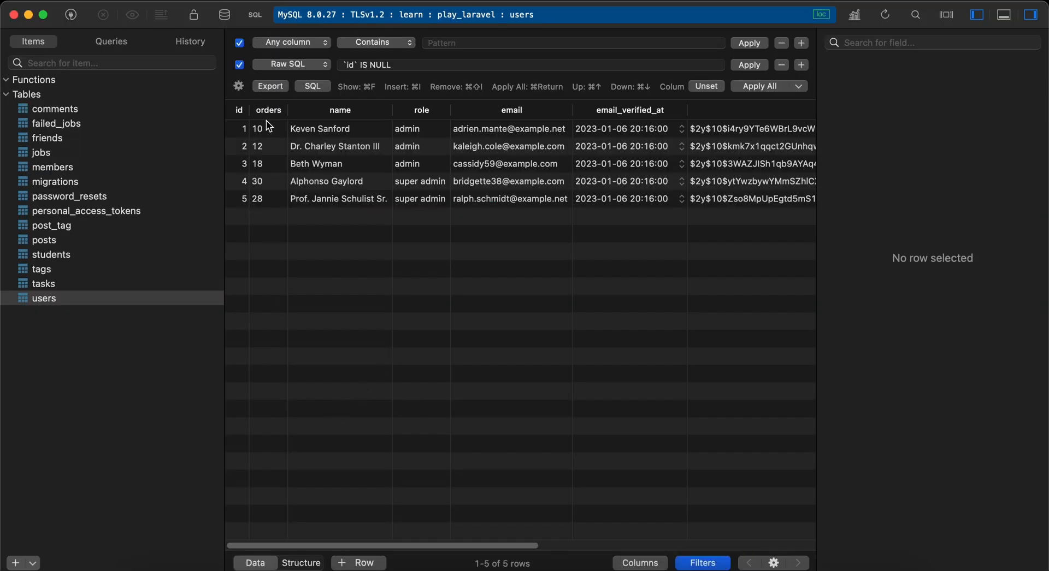
pyautogui.moveTo(275, 166)
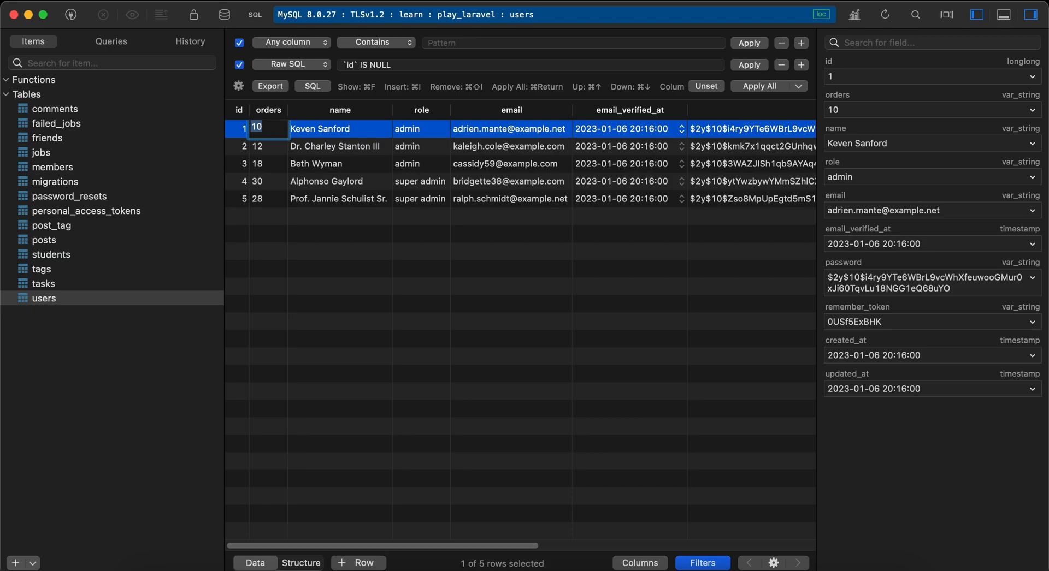
# Enter the new orders values, starting with 1000 for the first user
pyautogui.write('1000')
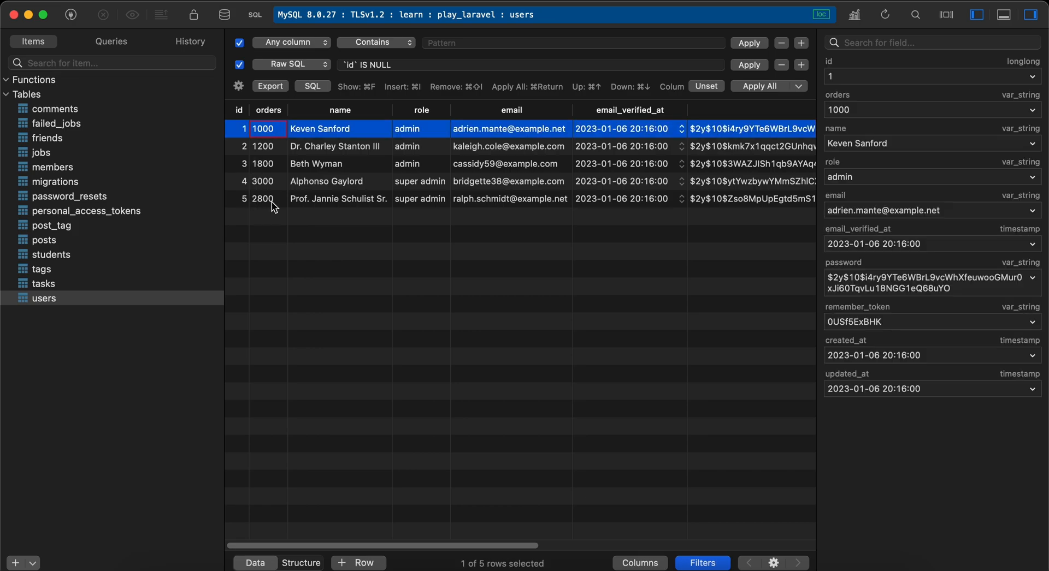
pyautogui.moveTo(771, 564)
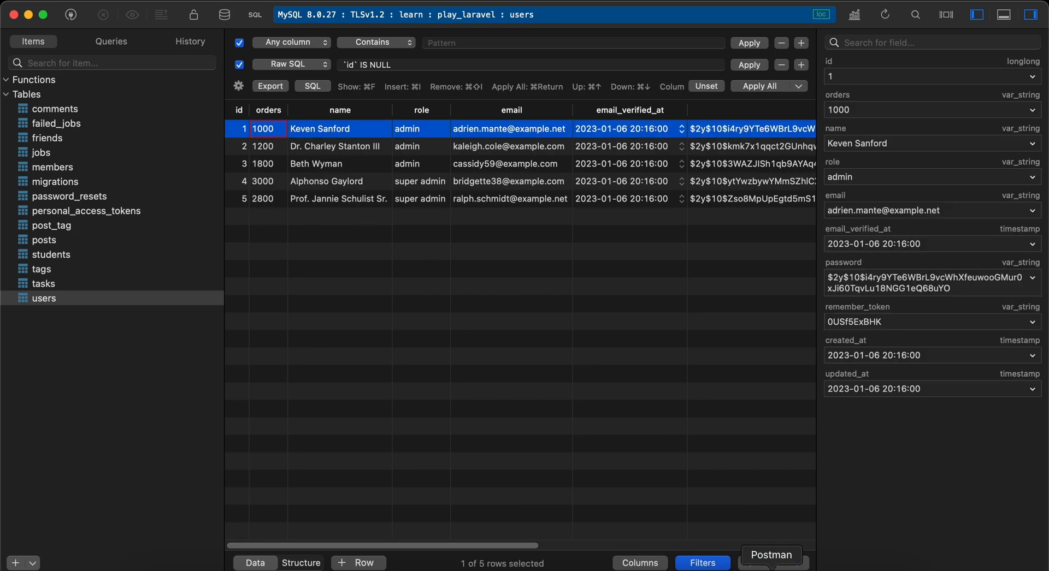
# Resend the min 10 / max 20 request and scroll the orders 1000–1800 response
pyautogui.click(771, 554)
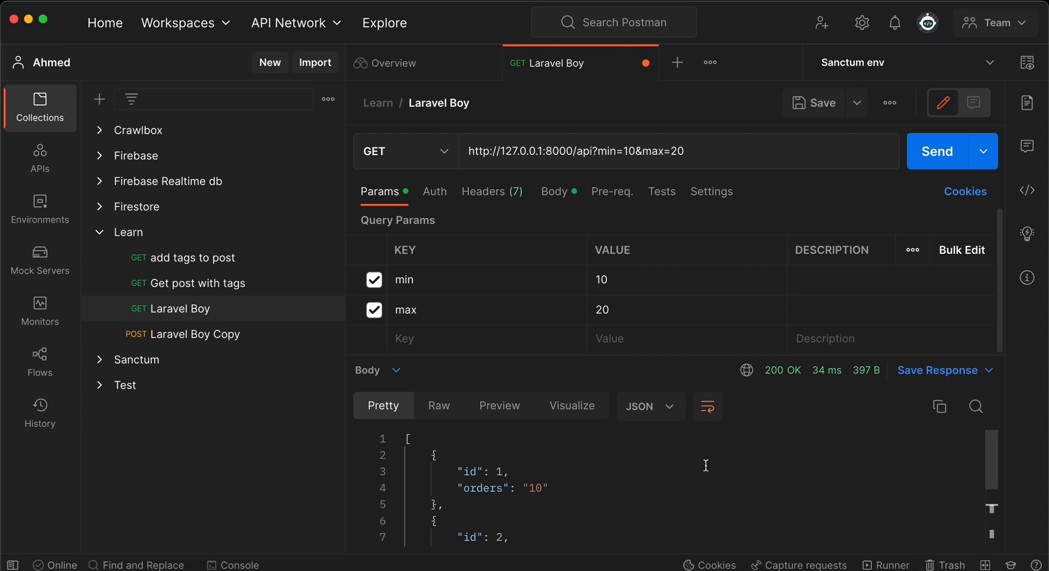
pyautogui.moveTo(647, 292)
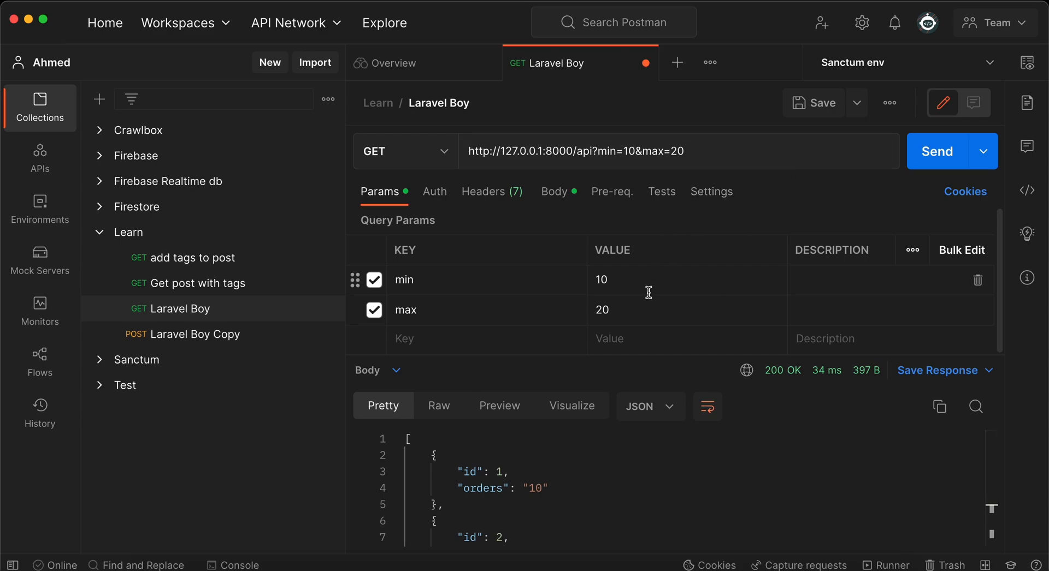
pyautogui.moveTo(575, 300)
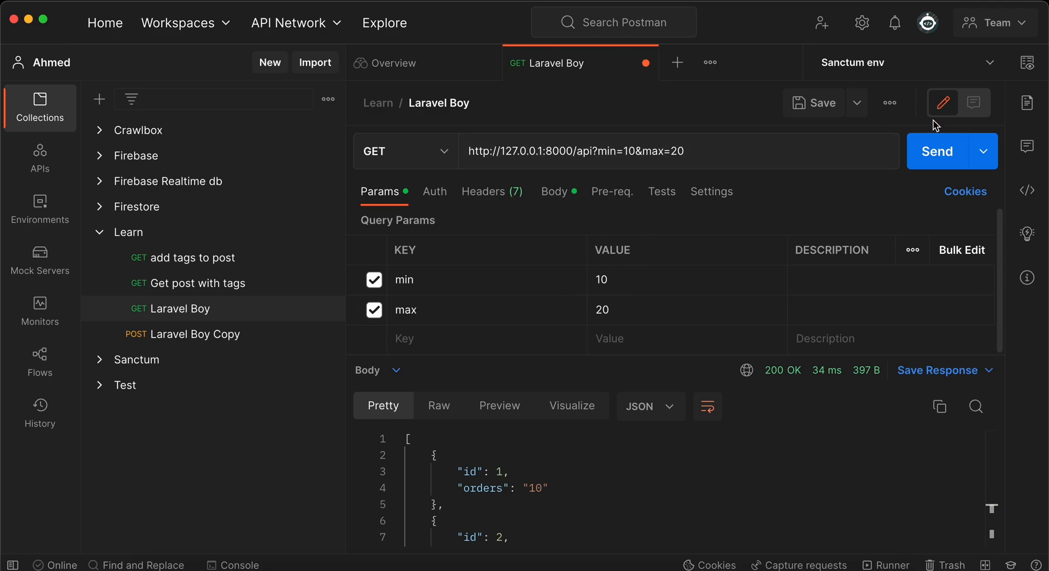
pyautogui.click(936, 151)
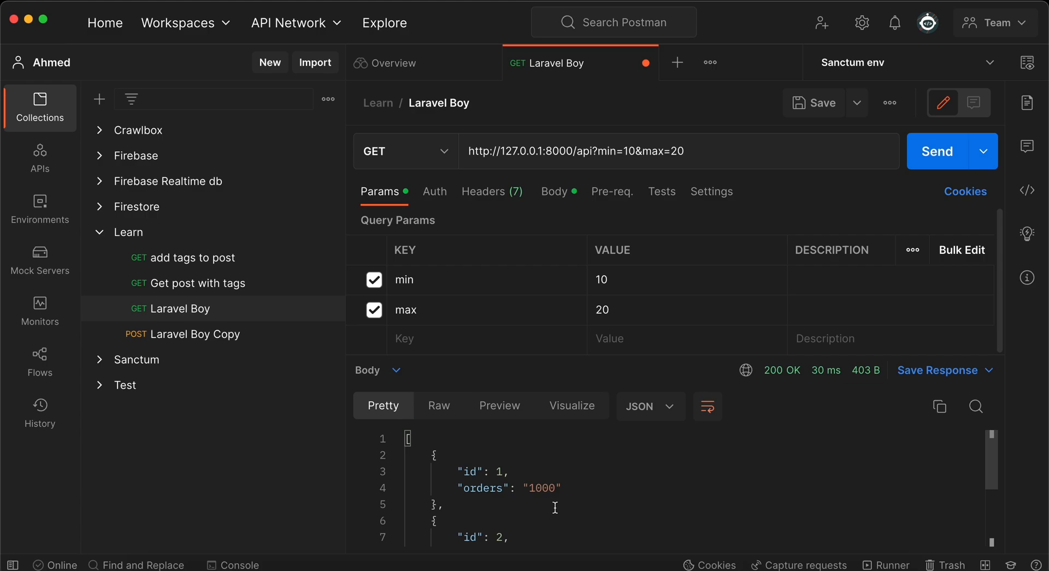
pyautogui.scroll(-3)
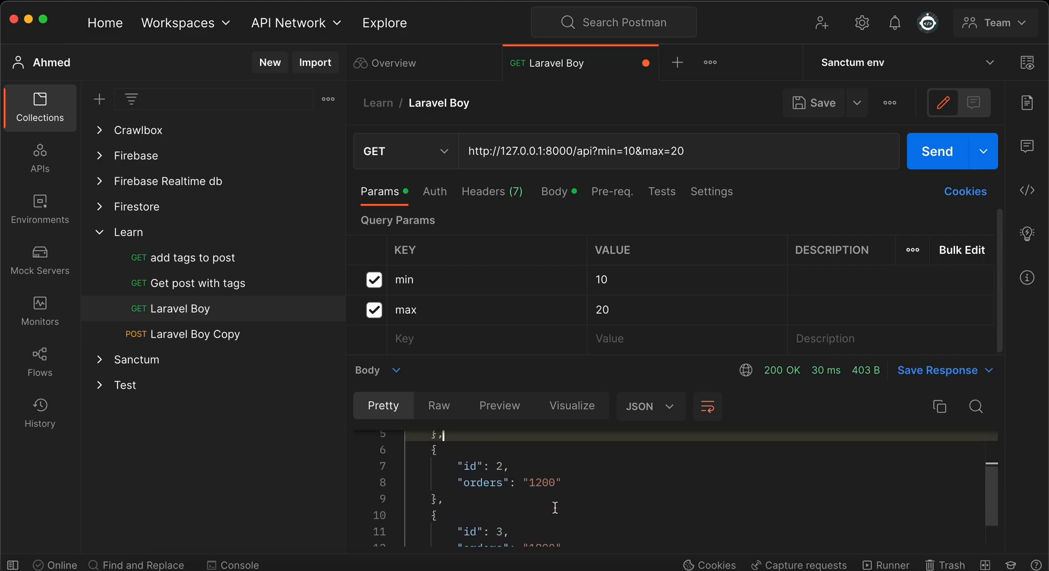
pyautogui.scroll(-3)
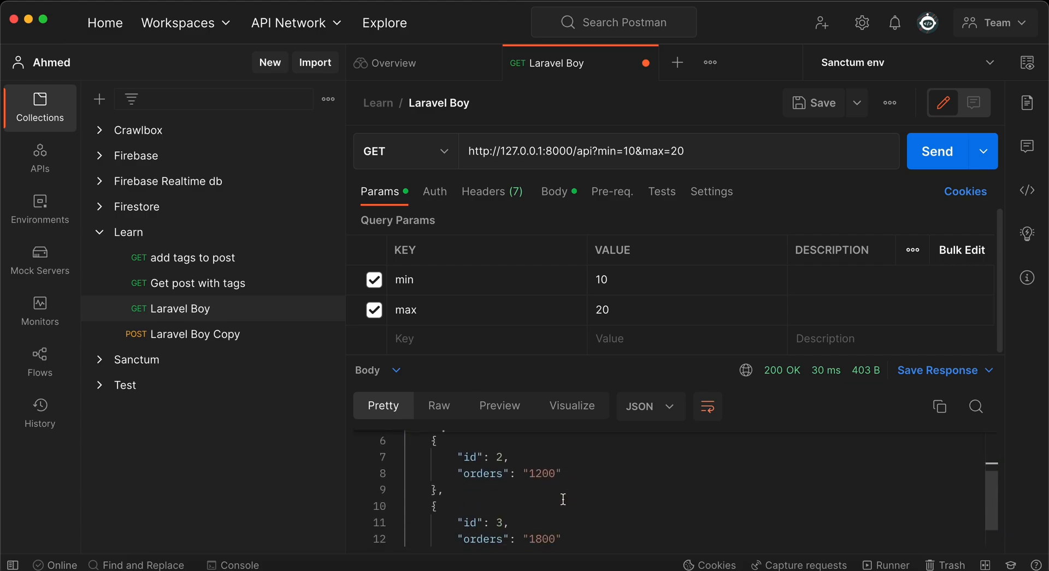
pyautogui.scroll(3)
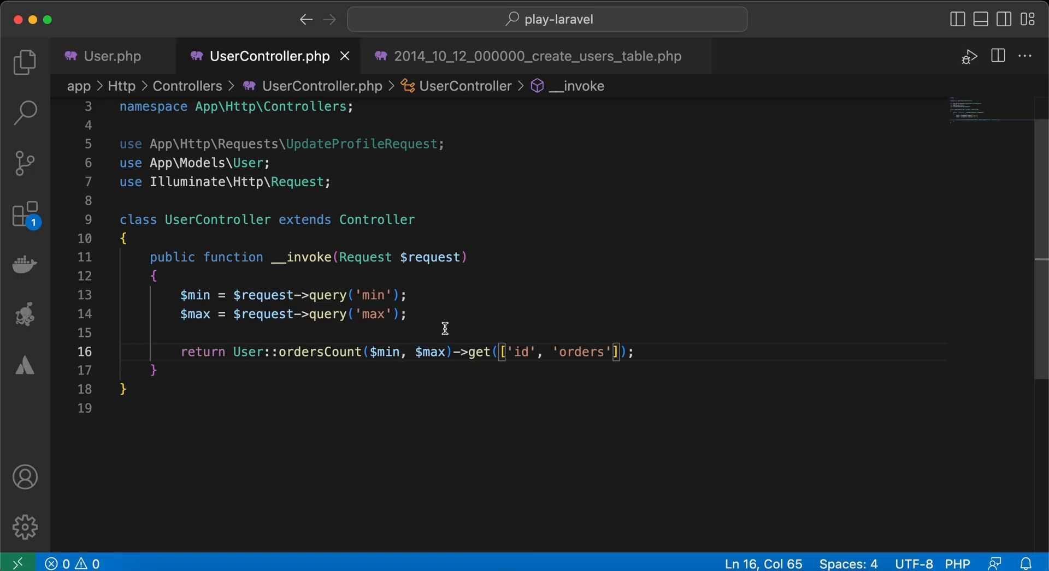
# Insert a line above the return and start typing dd($min, $max)
pyautogui.press('Enter')
pyautogui.write('dd($);')
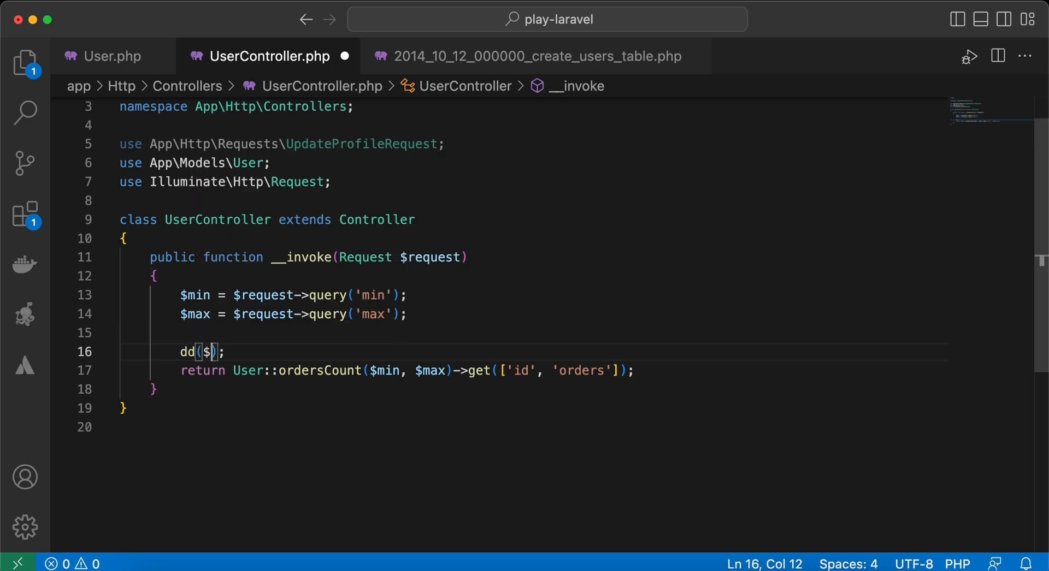
pyautogui.write('min, $M')
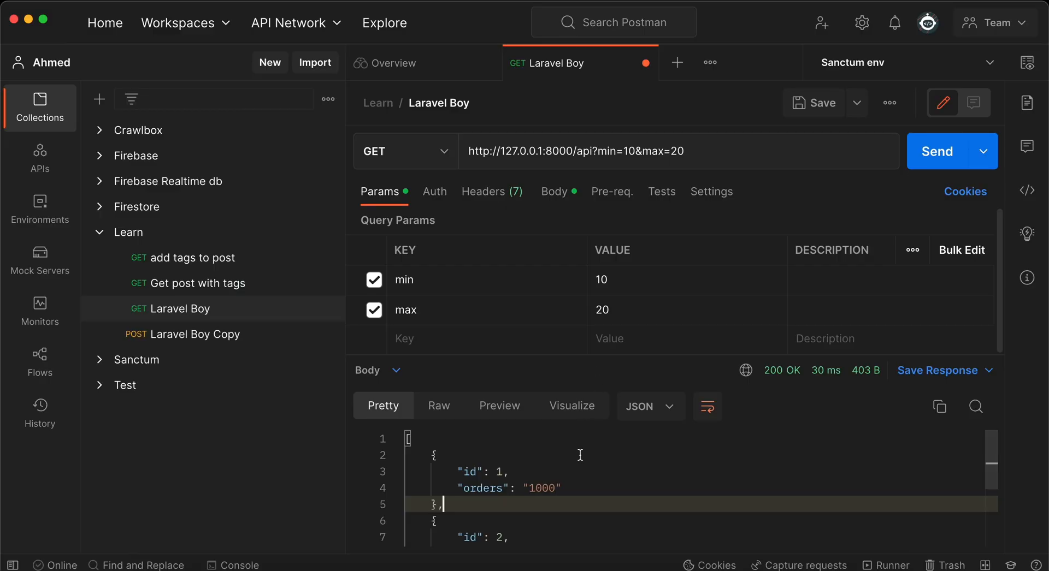
# Leave Postman and open a new SQL Query tab in TablePlus
pyautogui.click(936, 152)
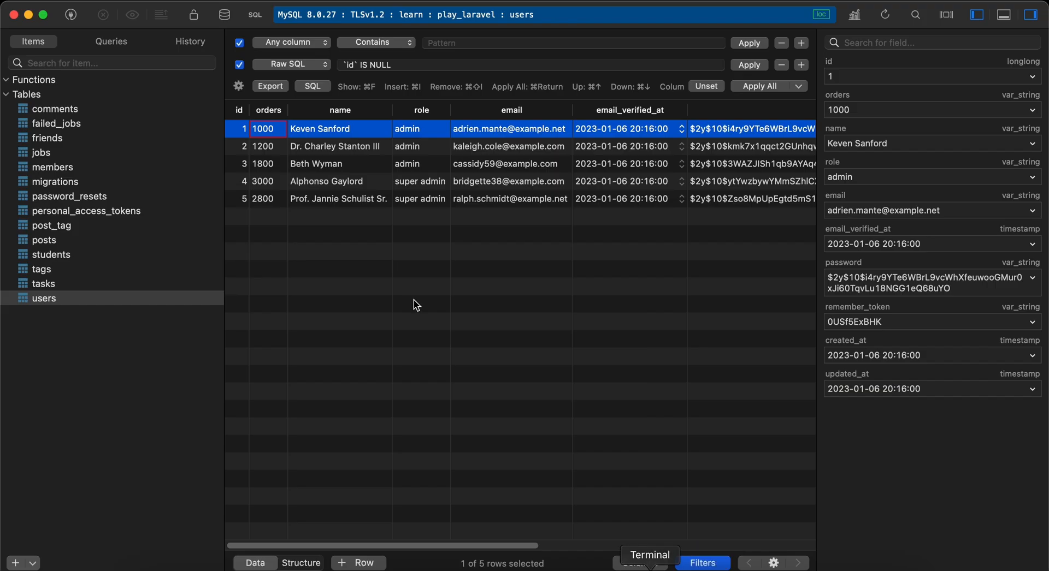
pyautogui.click(667, 38)
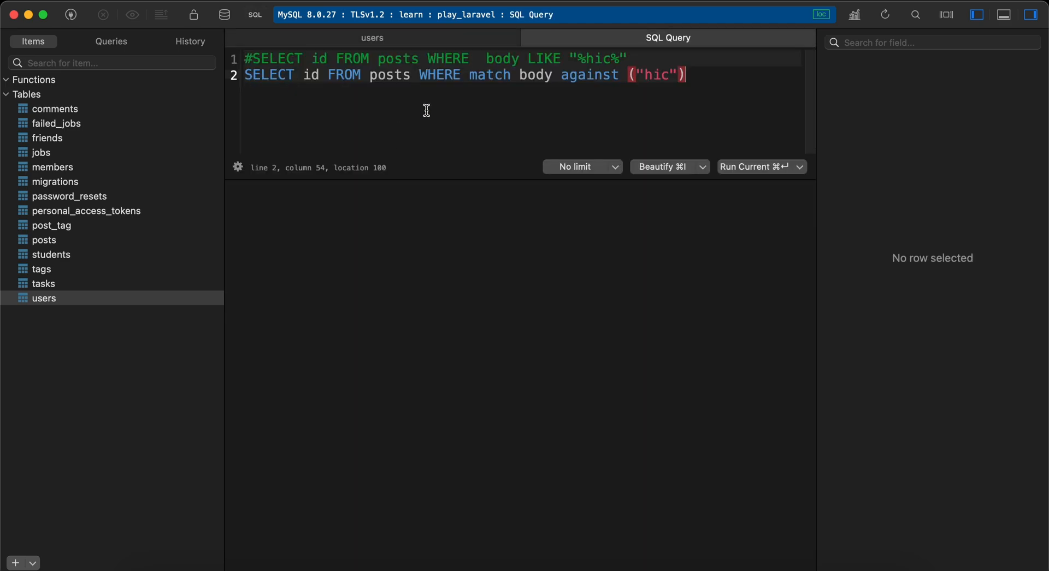
# Write SELECT id, orders FROM users WHERE orders BETWEEN '10' AND '20'
pyautogui.write('sele')
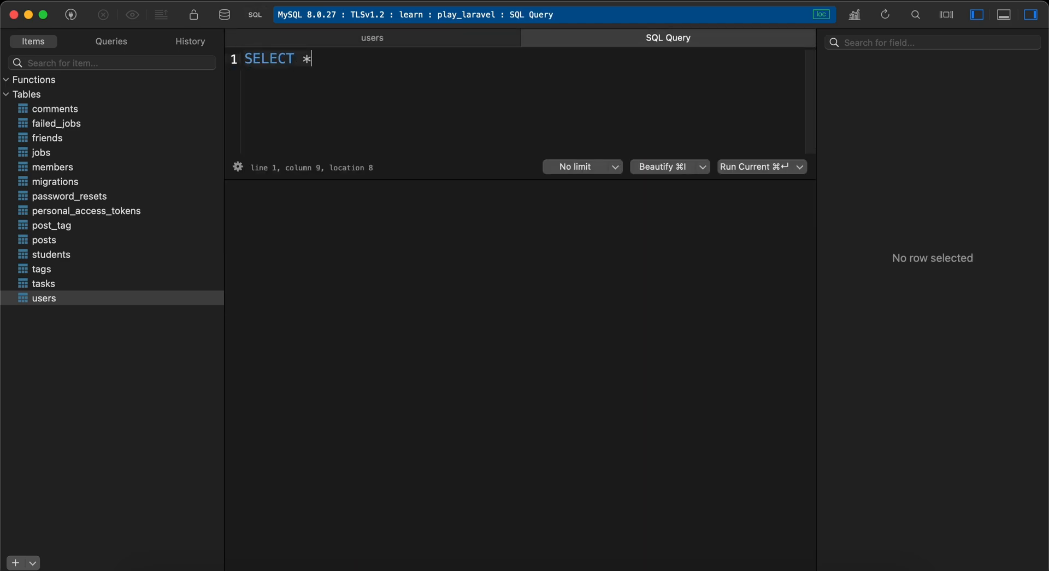
pyautogui.write('id,')
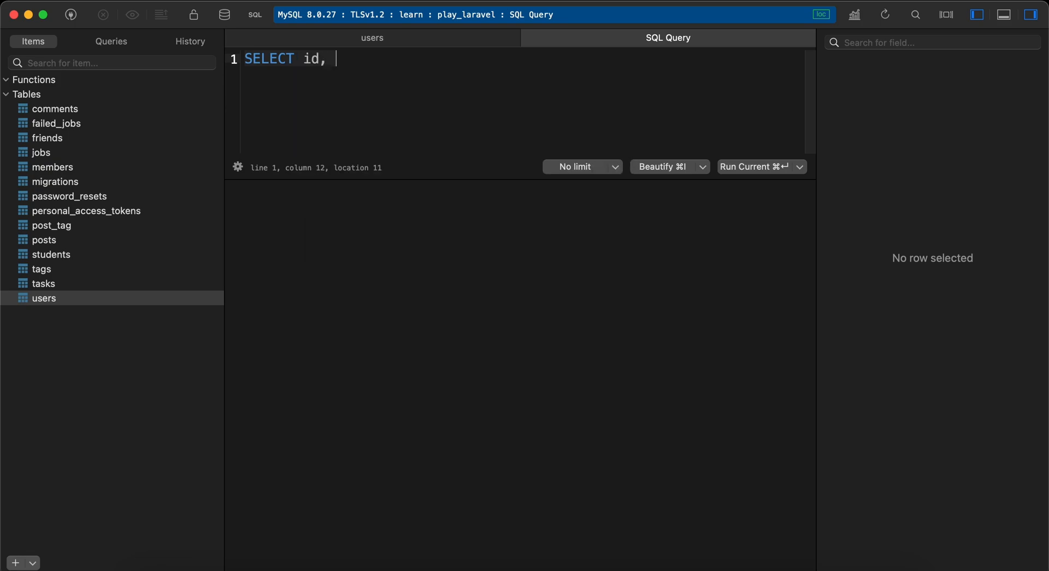
pyautogui.write('orders')
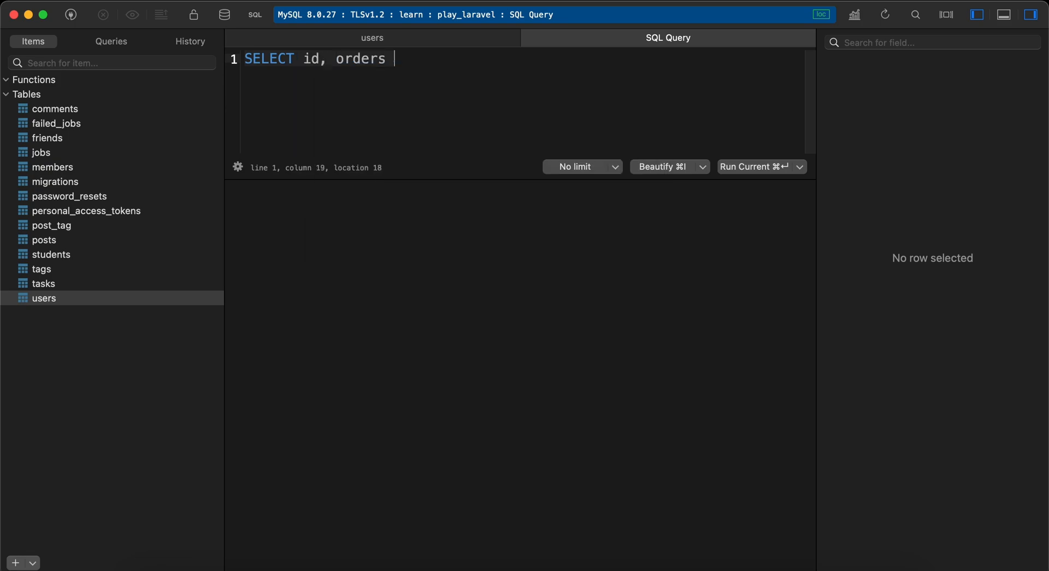
pyautogui.write('FOR')
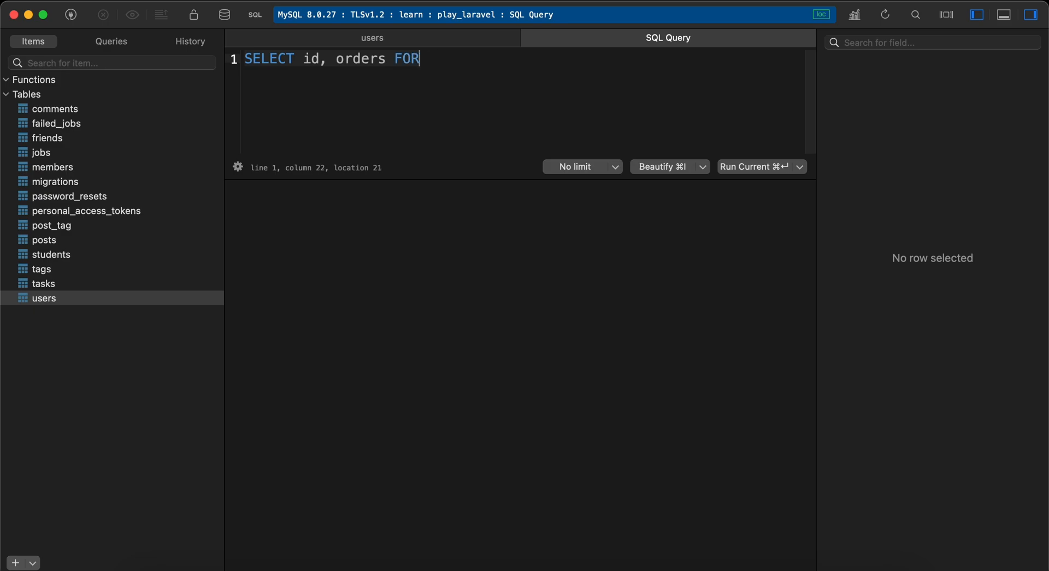
pyautogui.write('m users')
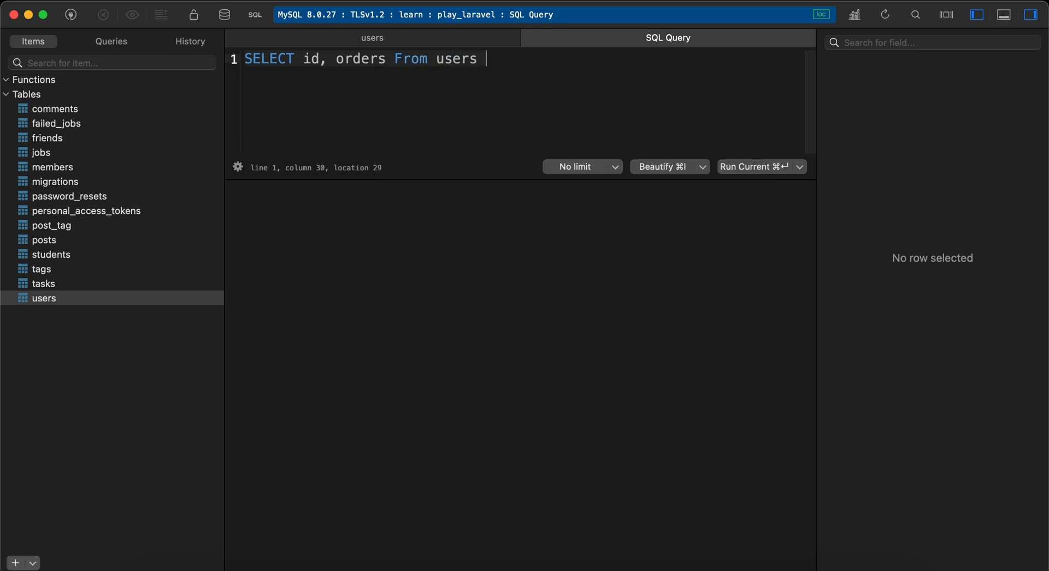
pyautogui.write("WHERE orders BETWEEN '")
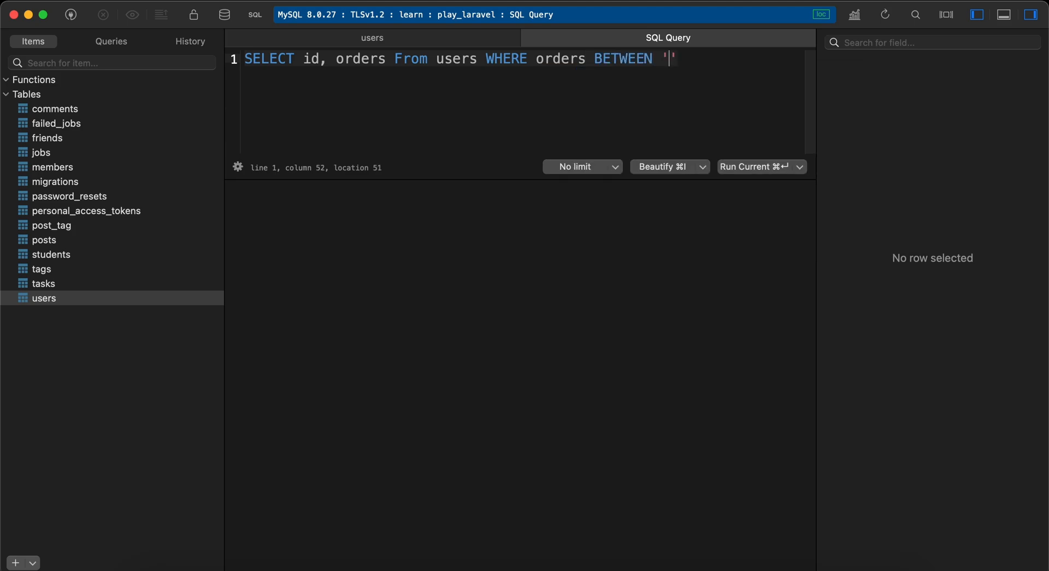
pyautogui.write("10' and")
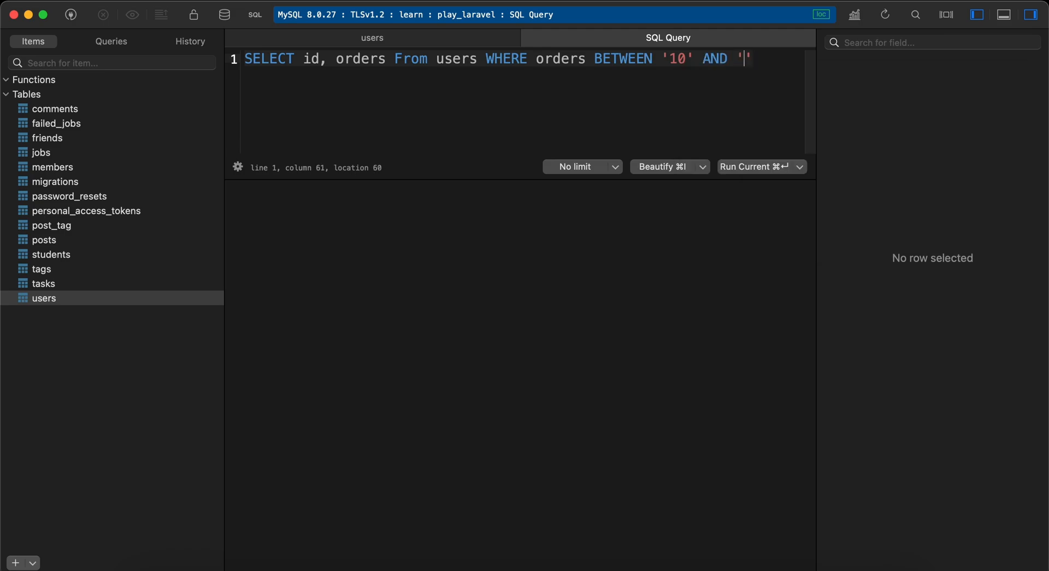
pyautogui.write('20')
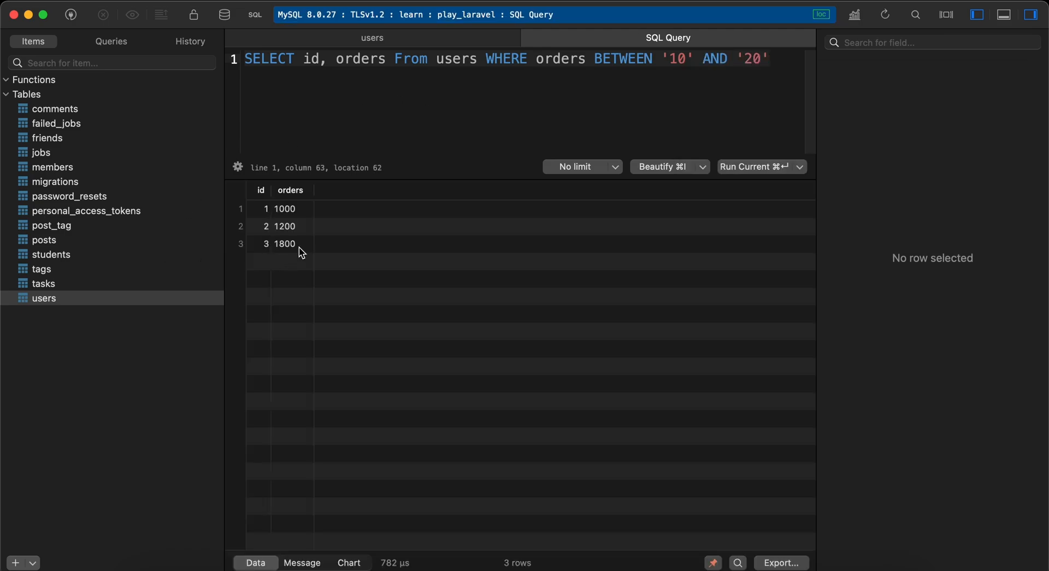
pyautogui.moveTo(310, 292)
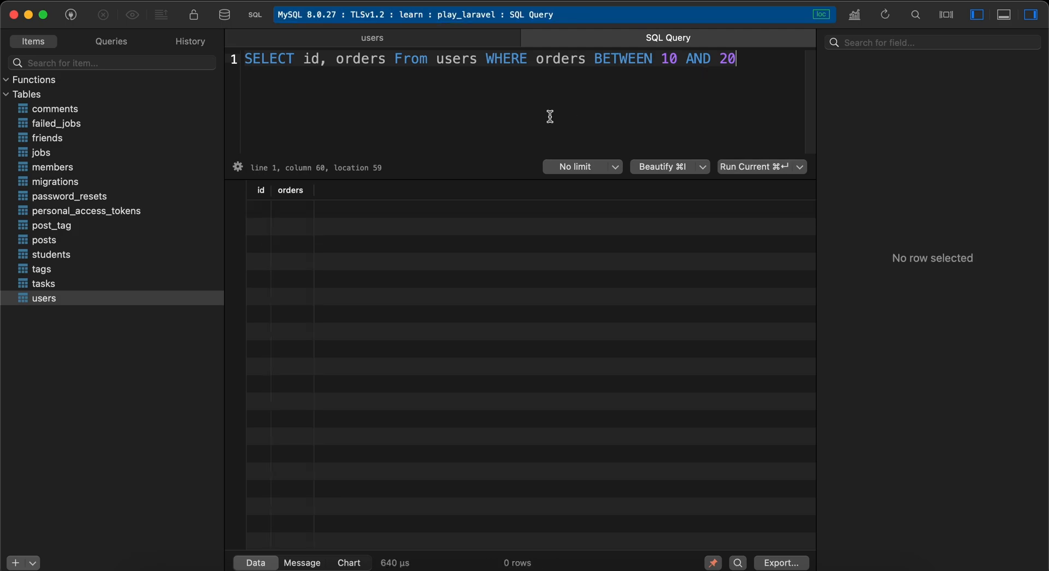
pyautogui.moveTo(478, 144)
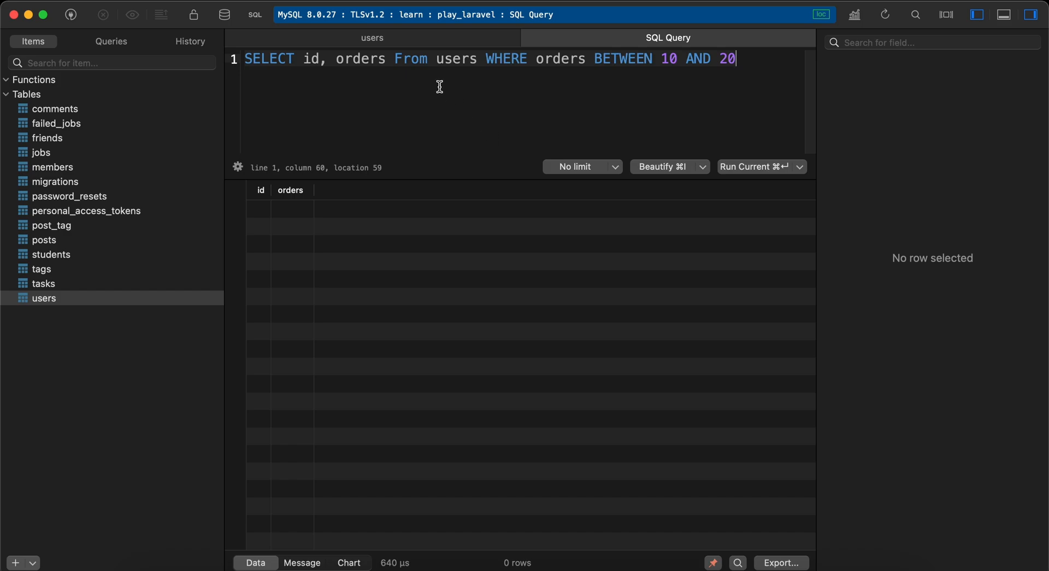
pyautogui.moveTo(428, 42)
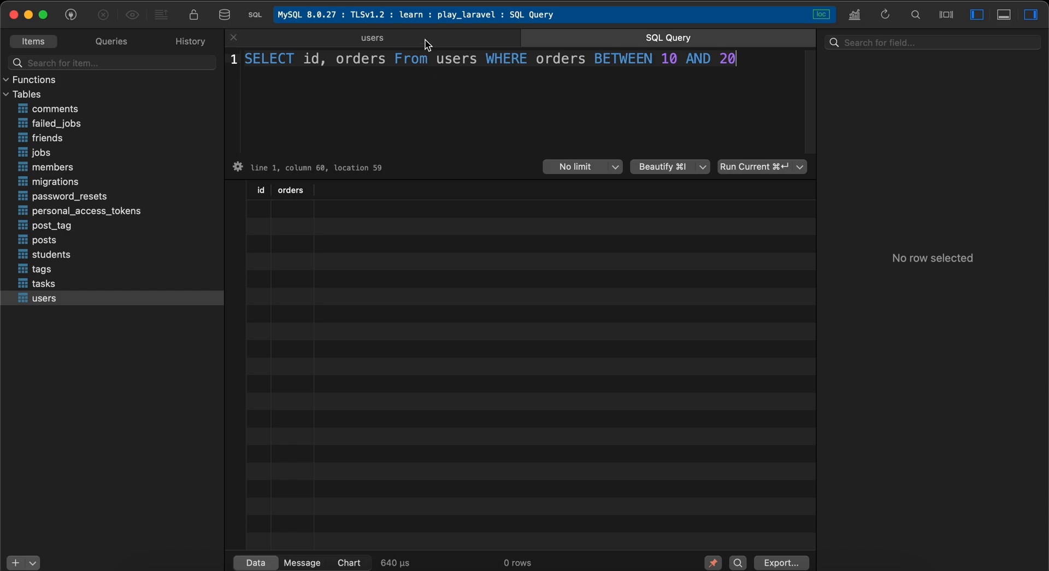
# Select the first users row to show that its orders value 1000 is stored as a string
pyautogui.click(372, 38)
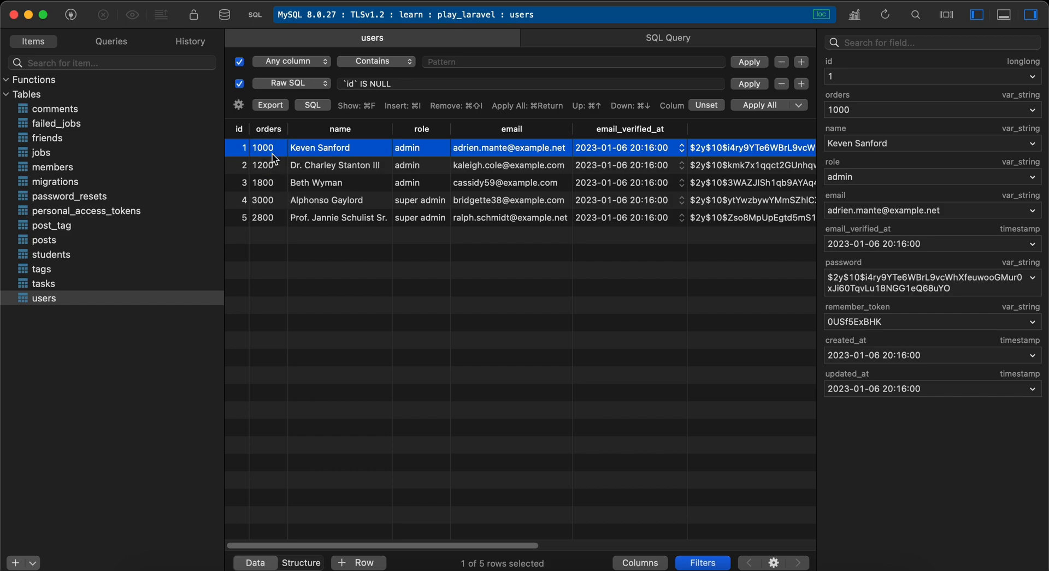
pyautogui.moveTo(430, 515)
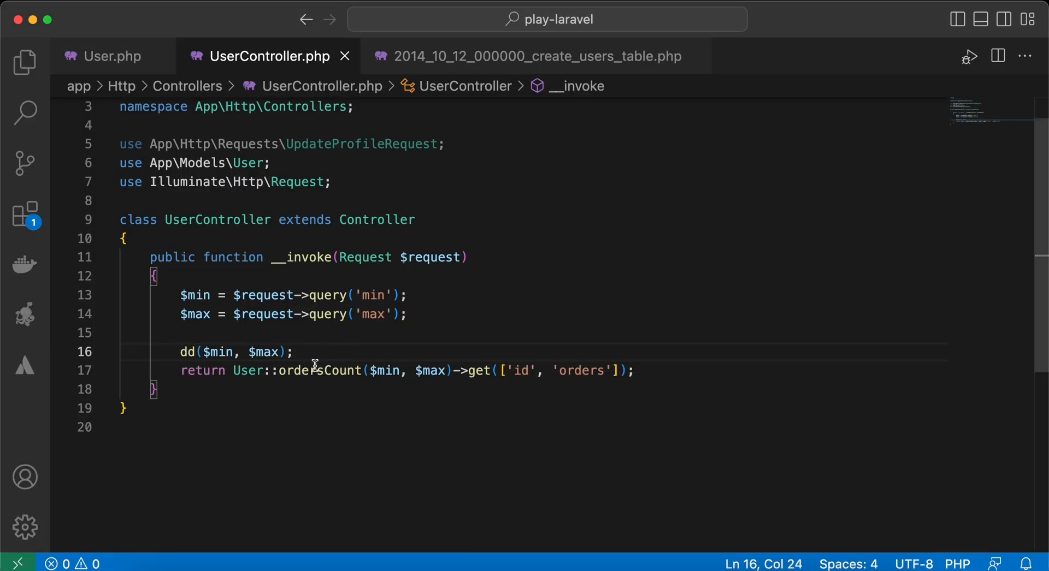
# In User.php, type-hint $min and $max as int and add dd($min, $max); before whereBetween
pyautogui.click(111, 56)
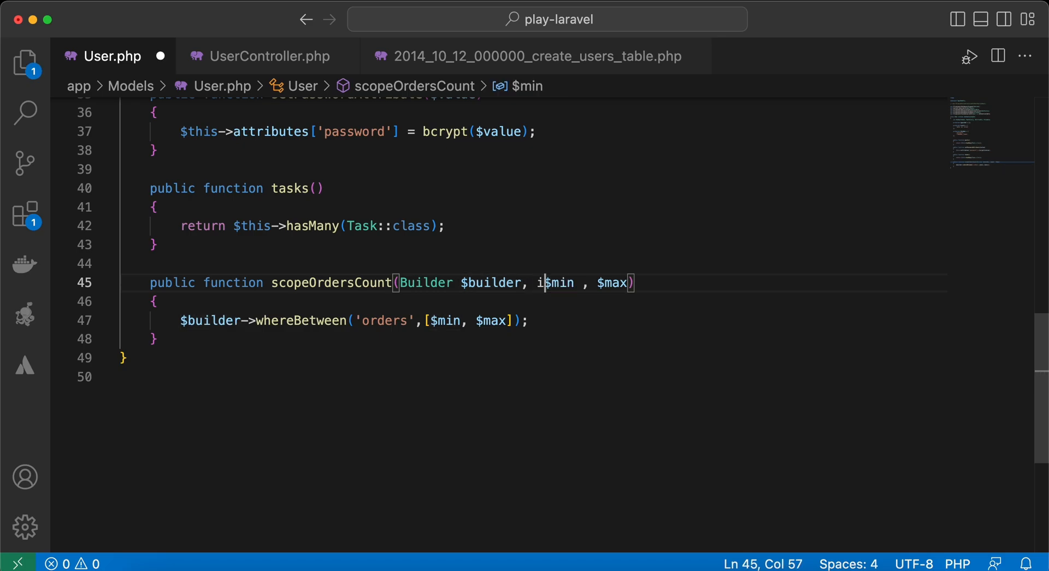
pyautogui.write('nt')
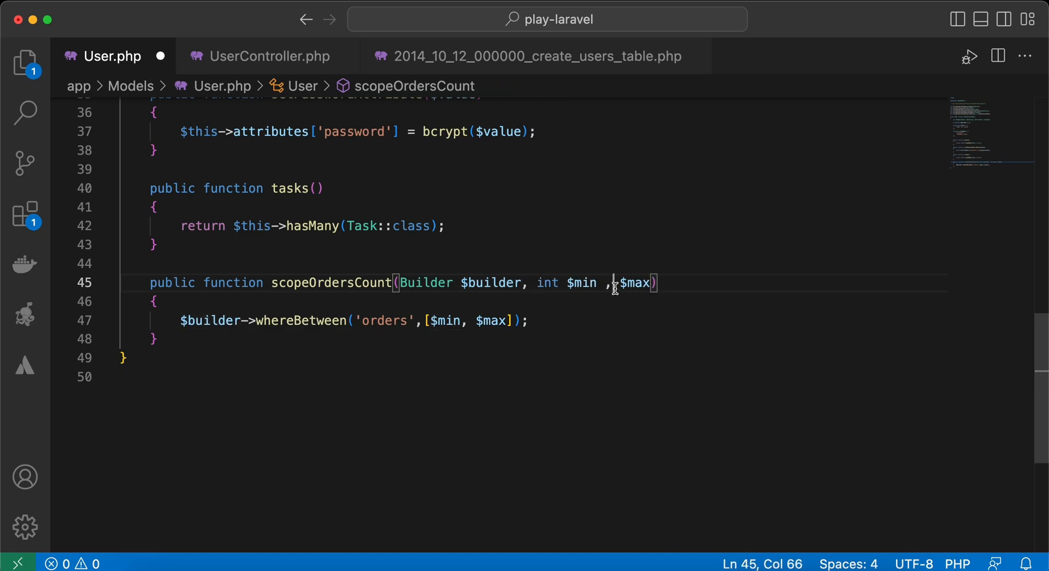
pyautogui.write('int')
pyautogui.write('dd($min')
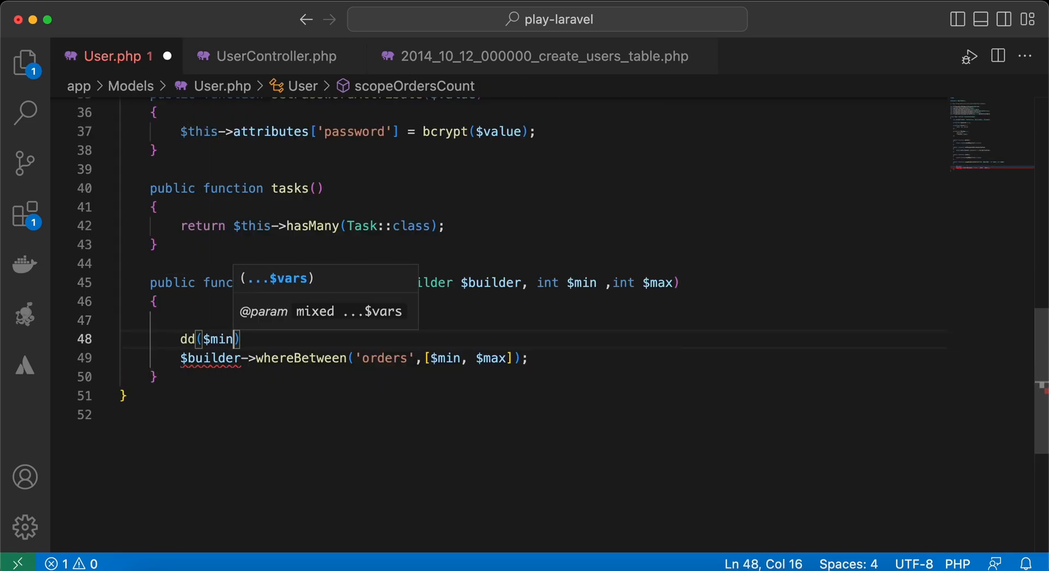
pyautogui.write(', $max);')
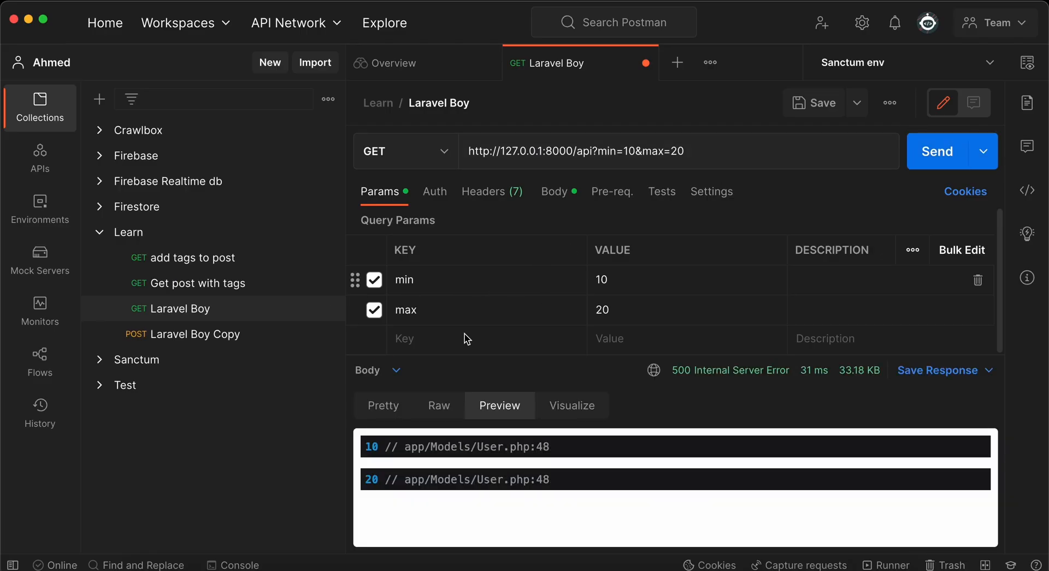
pyautogui.moveTo(384, 448)
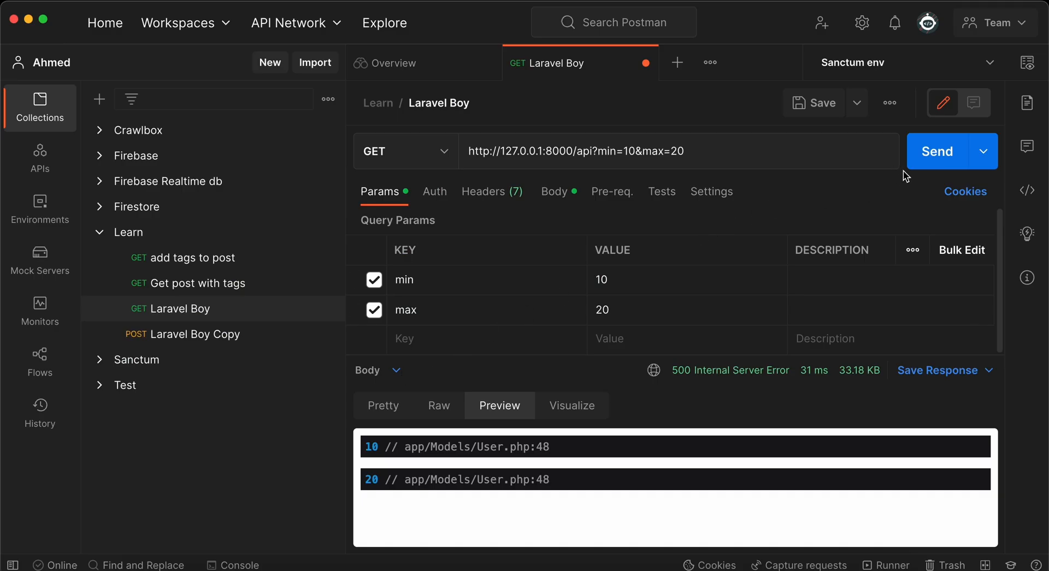
# Resend the min=10&max=20 request and view the empty-array response as Pretty JSON
pyautogui.click(936, 151)
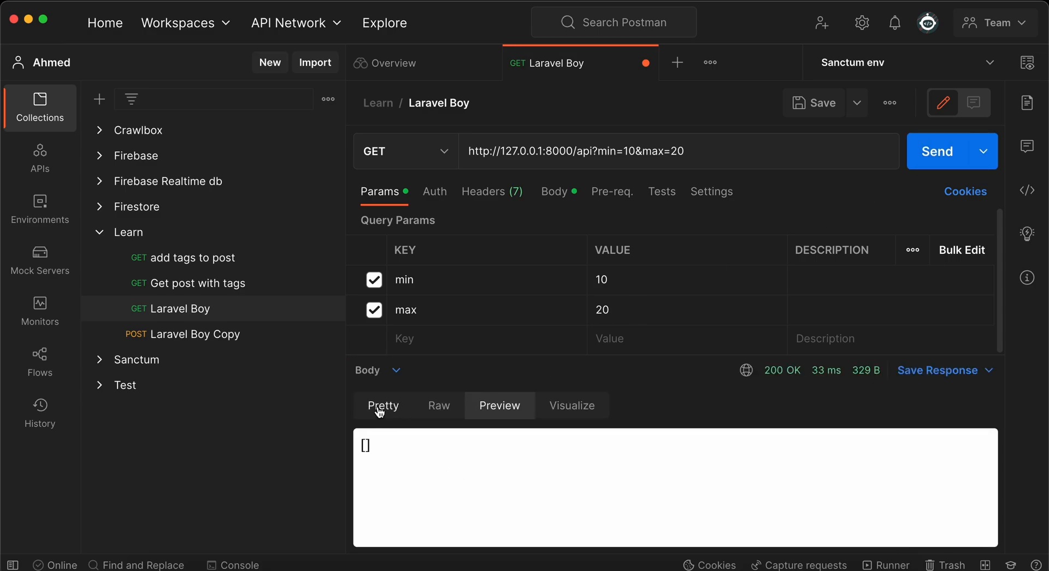
pyautogui.click(383, 406)
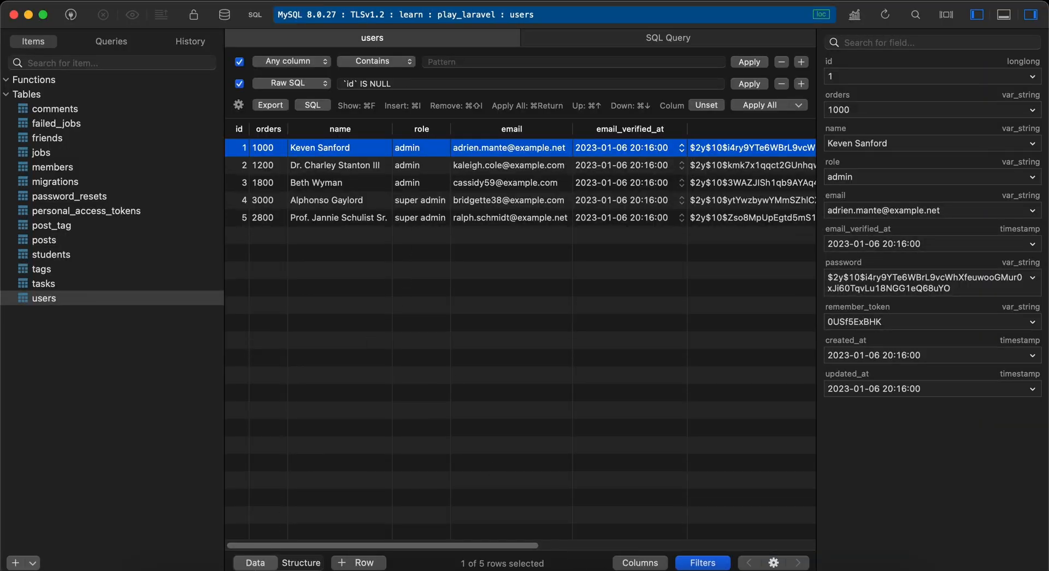
# In the users Structure view, change the orders data type from varchar(255) to int and save
pyautogui.click(301, 562)
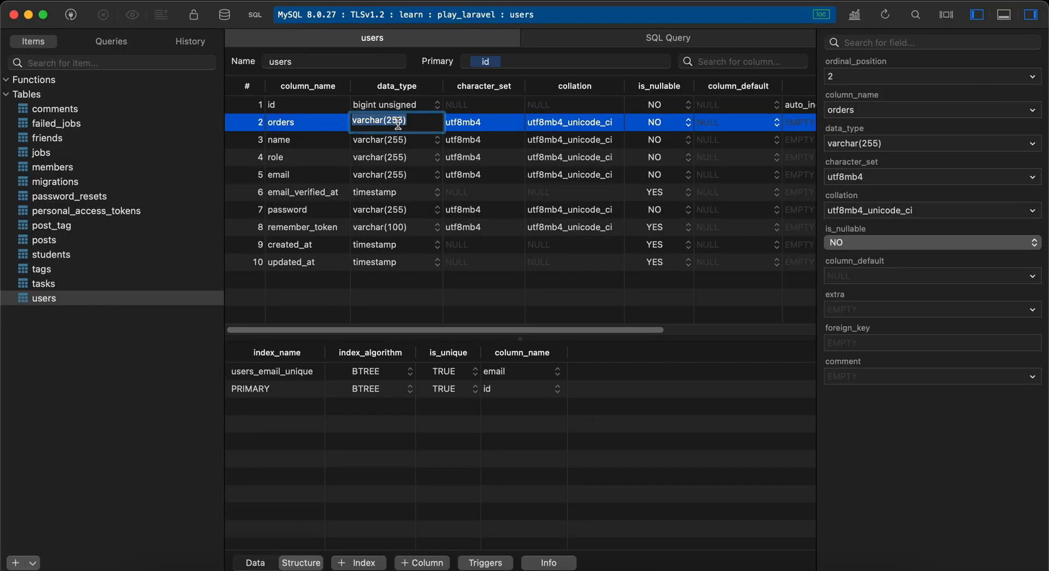
pyautogui.click(438, 122)
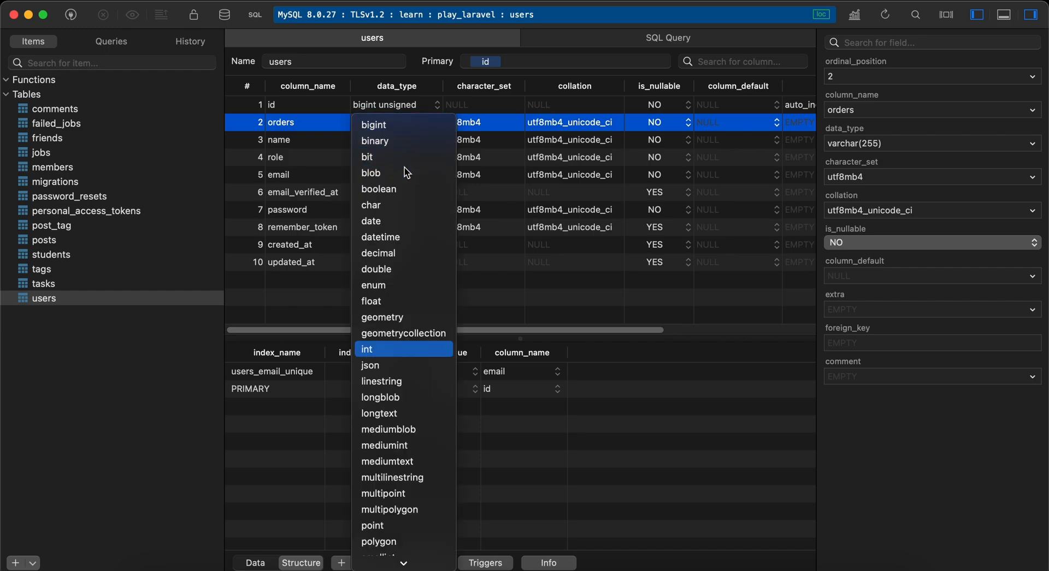
pyautogui.click(366, 348)
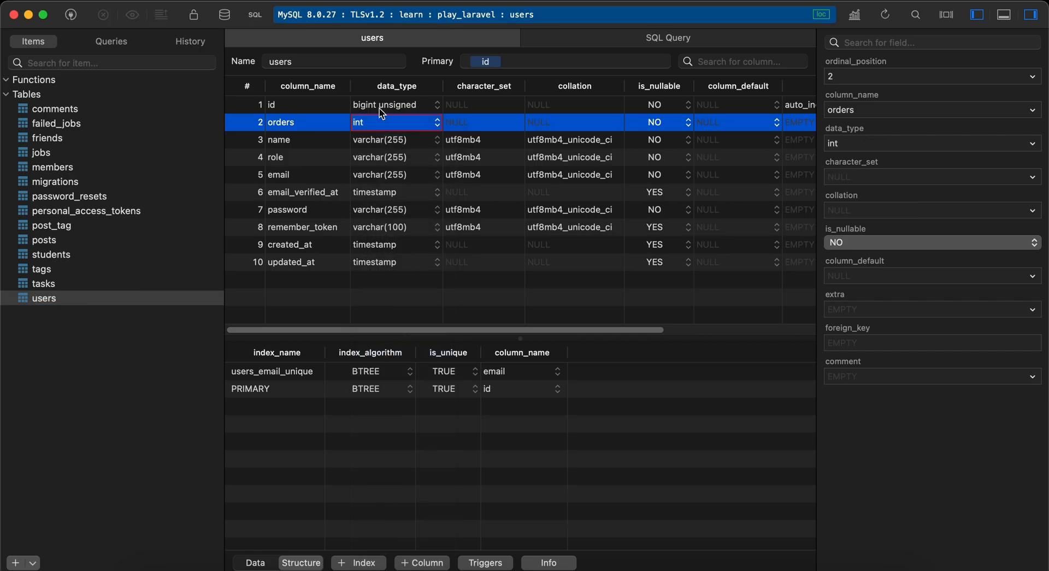
pyautogui.moveTo(302, 528)
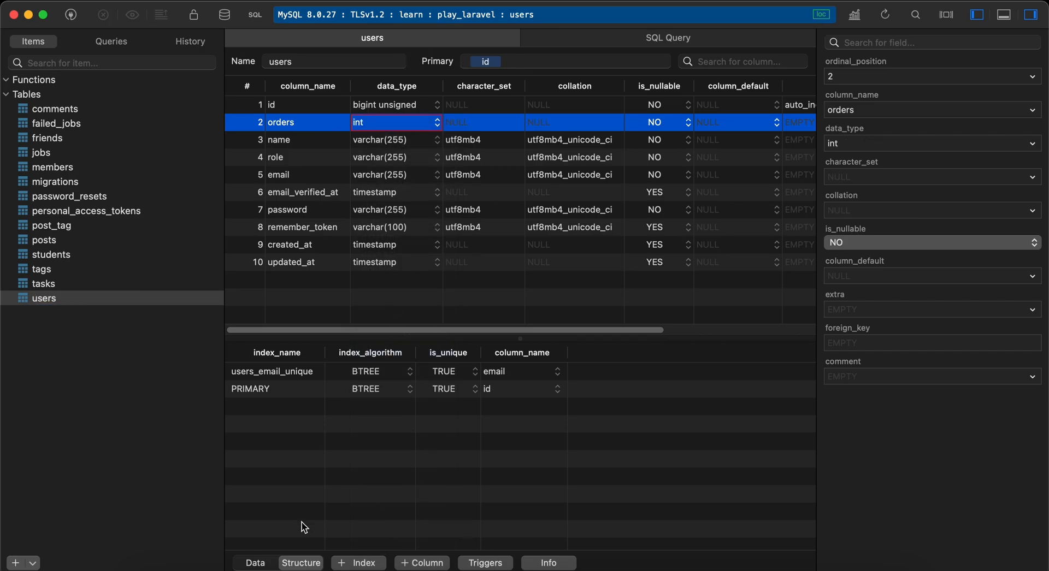
pyautogui.click(255, 563)
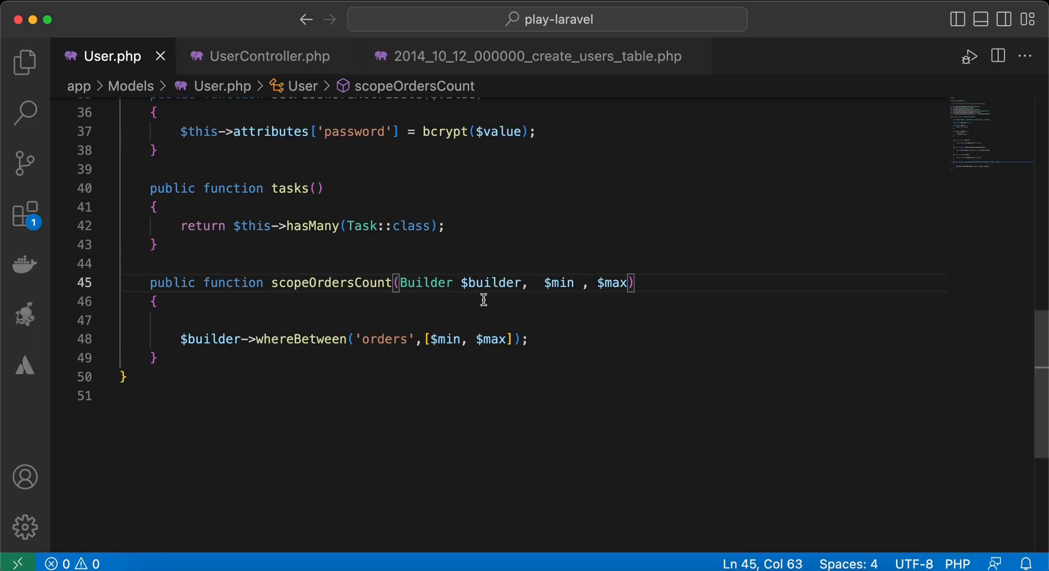
pyautogui.moveTo(771, 564)
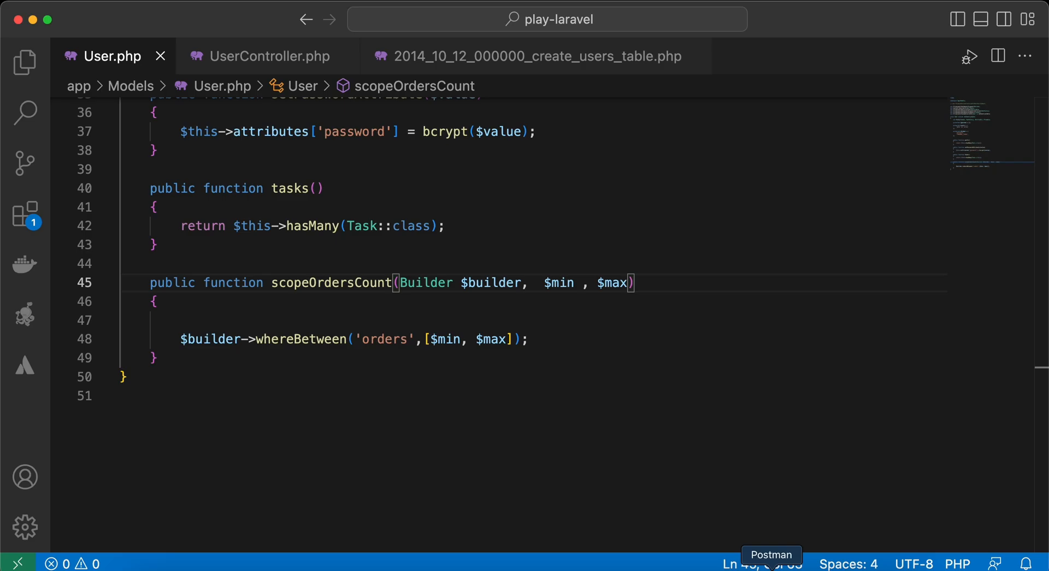
pyautogui.click(770, 556)
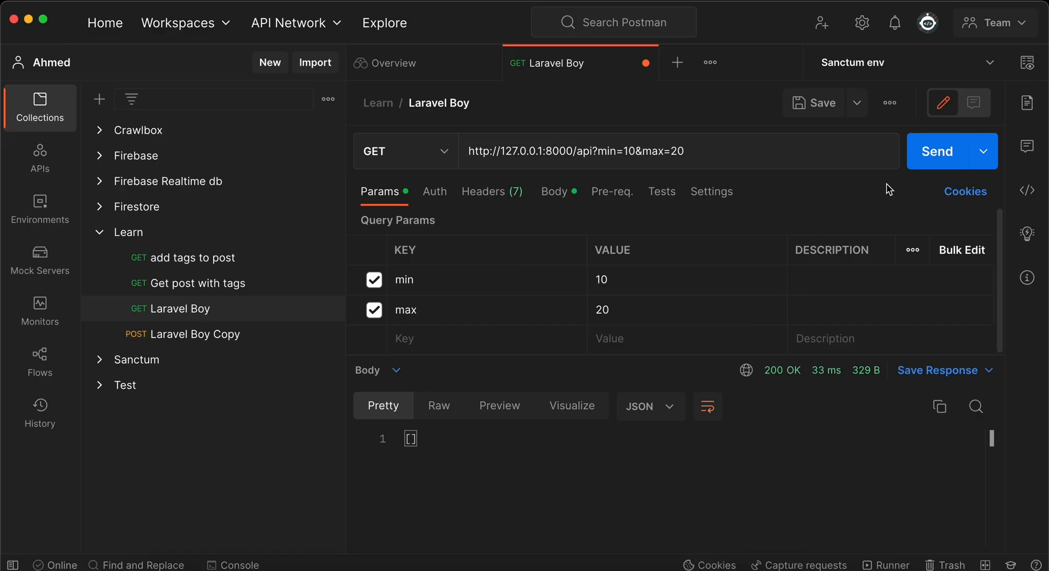
pyautogui.moveTo(932, 167)
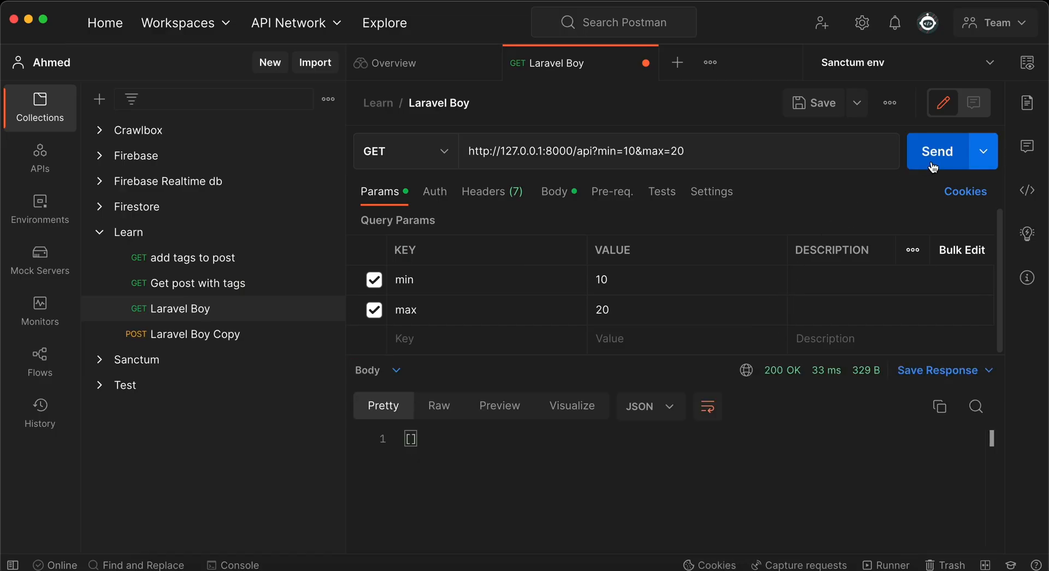
pyautogui.moveTo(641, 415)
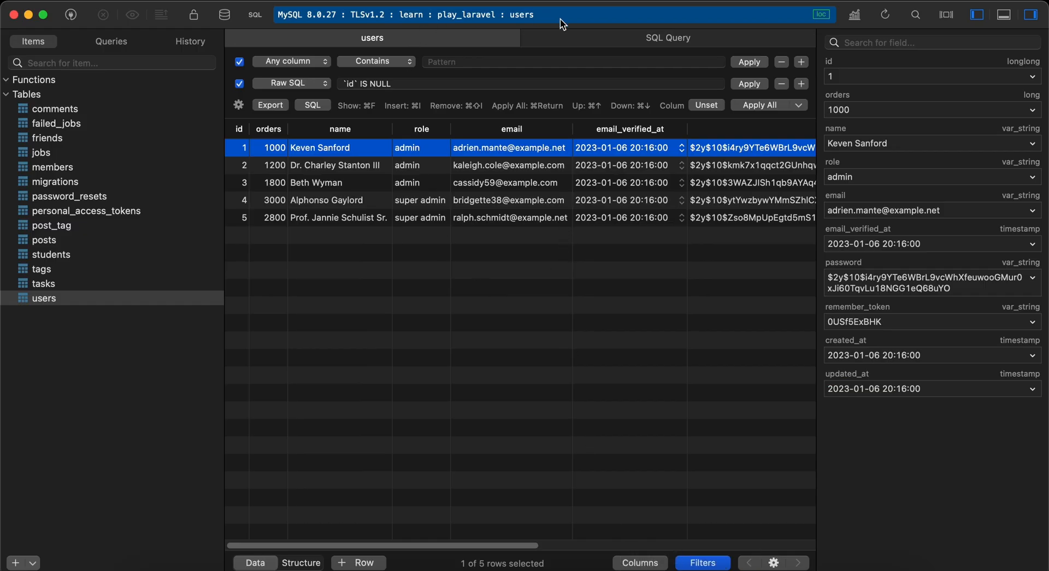
# Quote the BETWEEN bounds as '10' and '20' and rerun the query, still getting zero rows
pyautogui.click(667, 38)
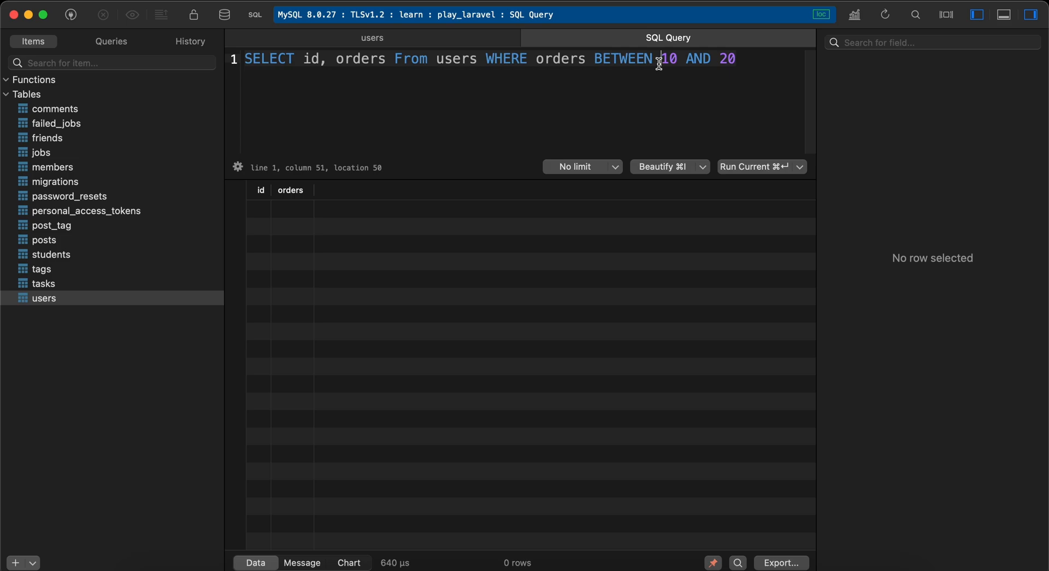
pyautogui.write("'10")
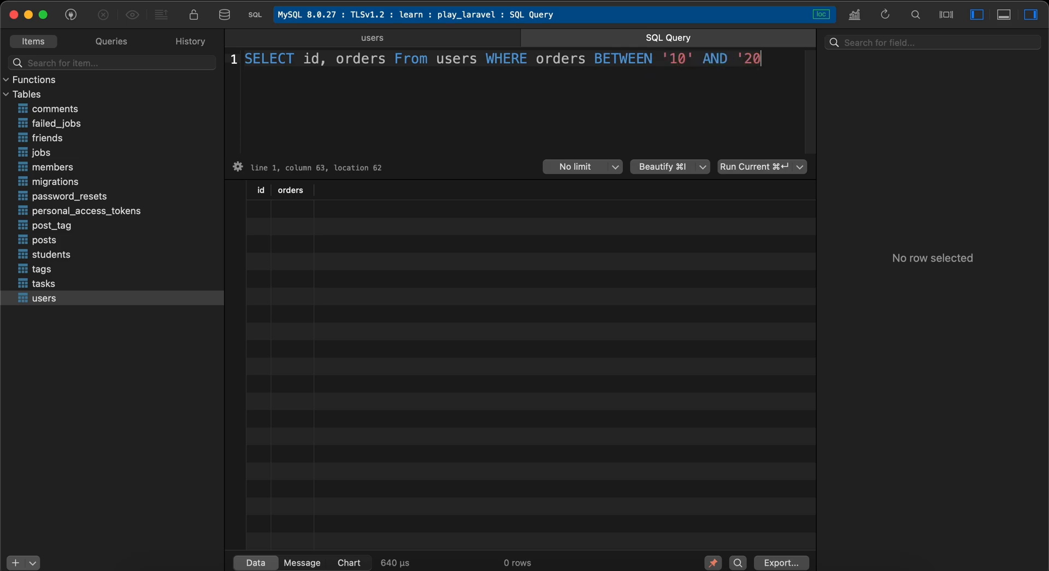
pyautogui.write("'")
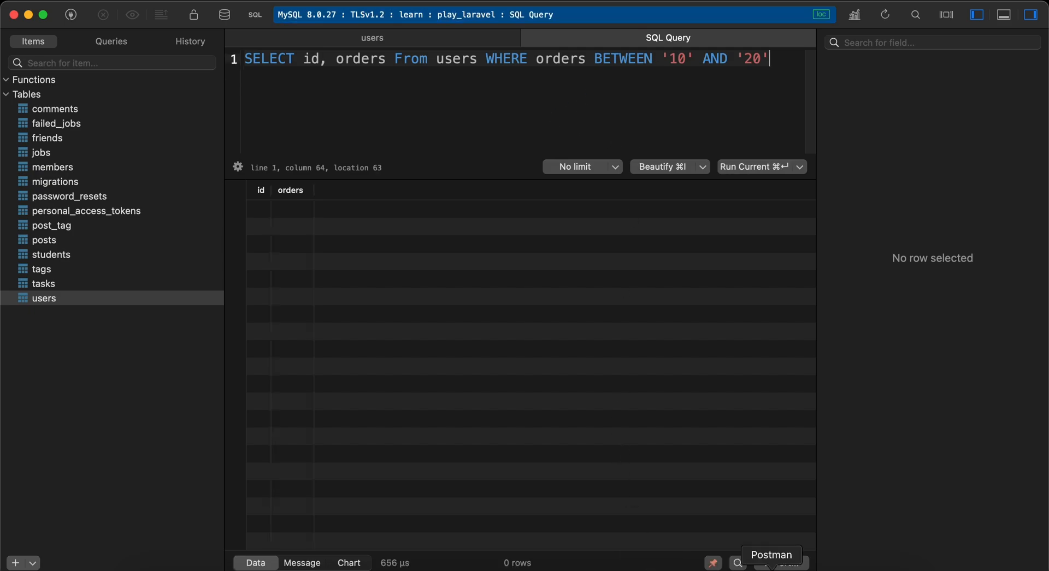
pyautogui.click(771, 554)
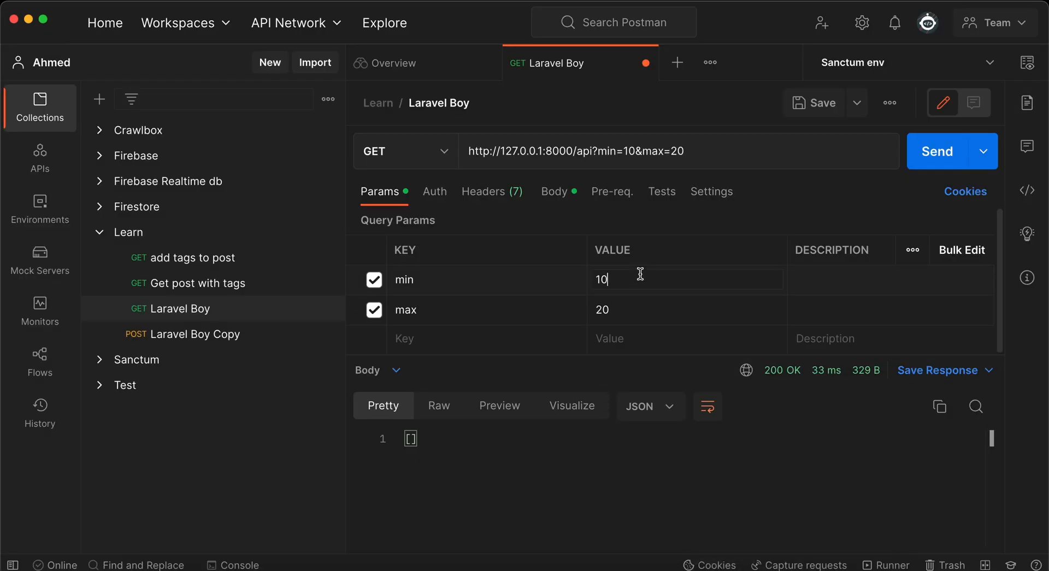
# Change the params to min 1000 and max 2000, then scroll the returned users with orders 1000 and 1200
pyautogui.write('00')
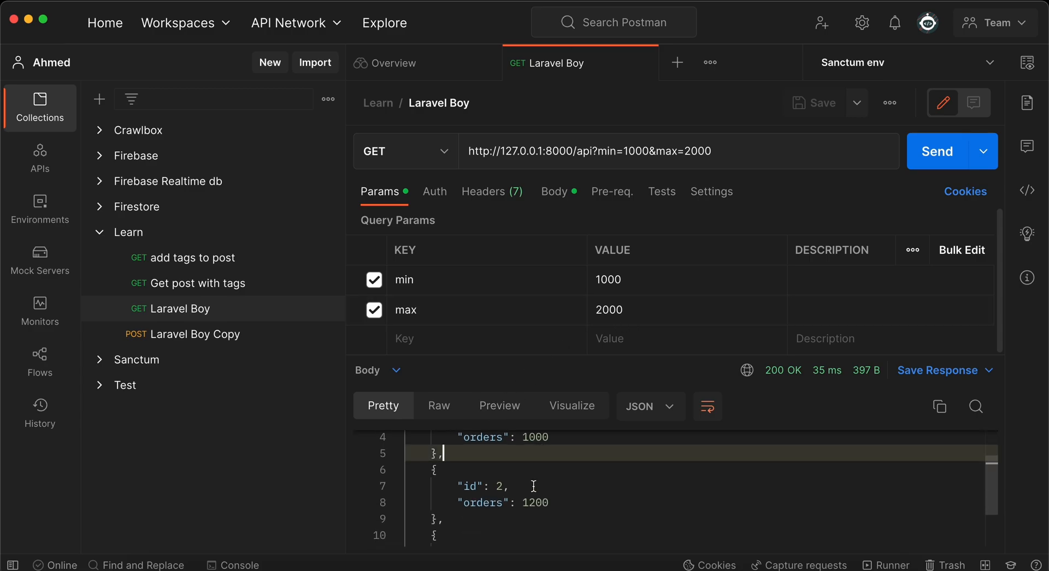
pyautogui.scroll(-3)
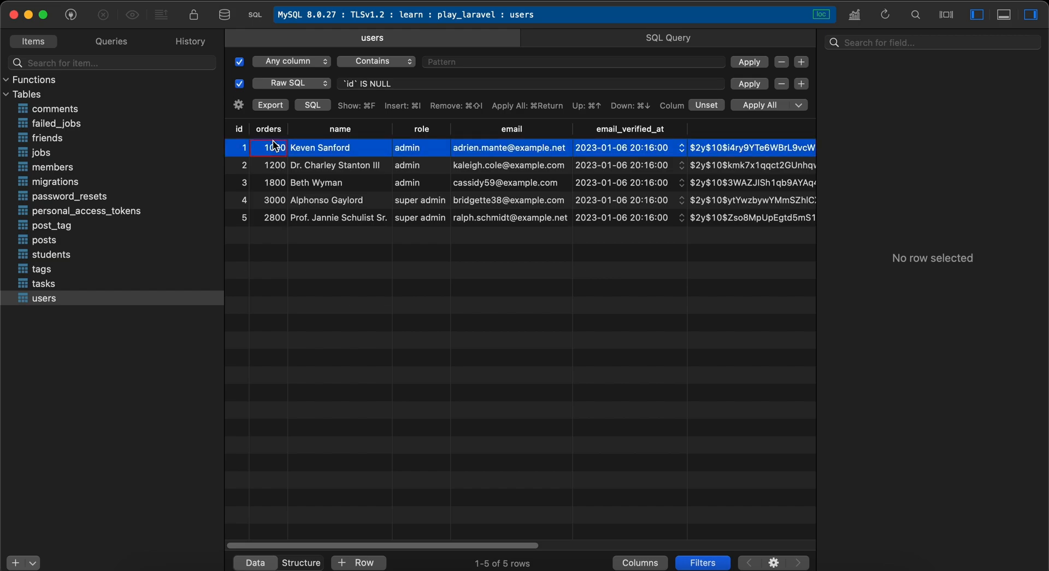
pyautogui.click(334, 166)
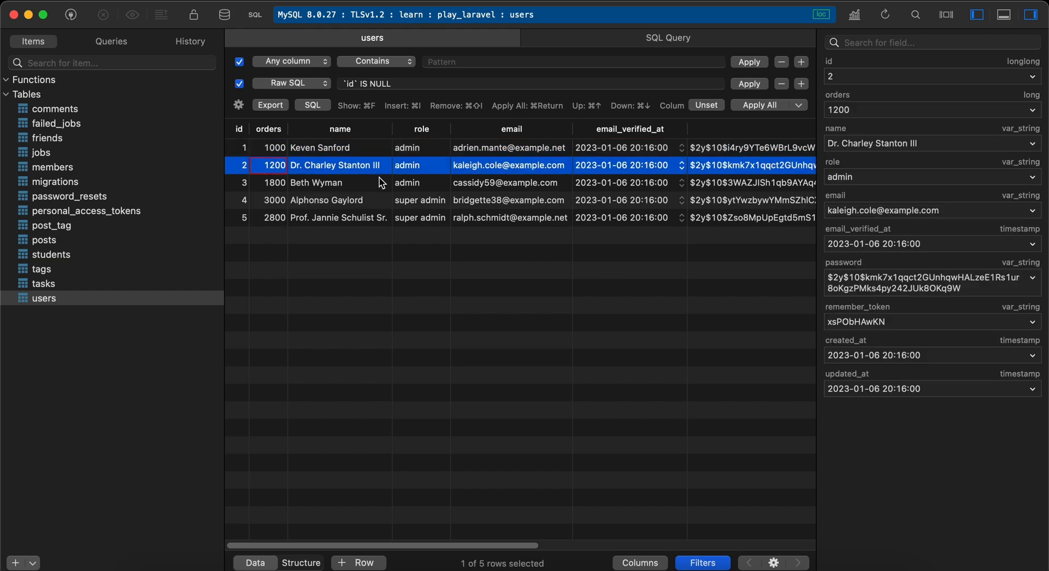
pyautogui.click(315, 182)
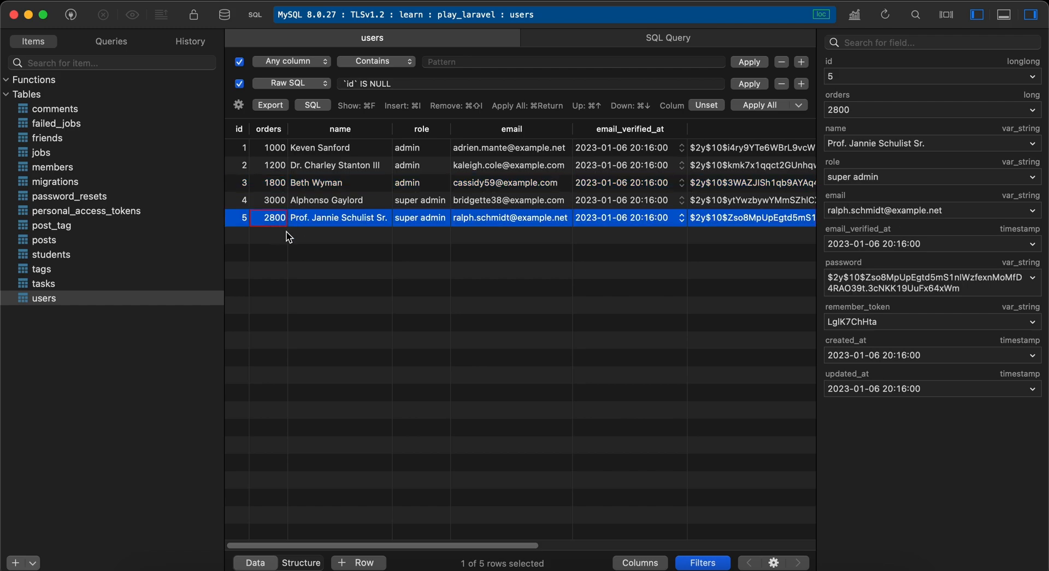
pyautogui.click(326, 200)
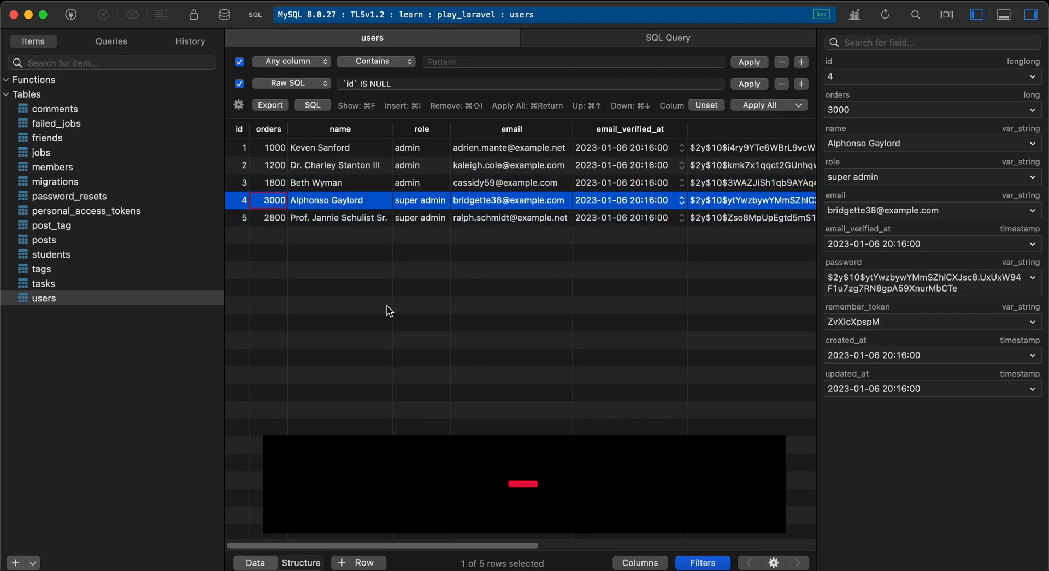